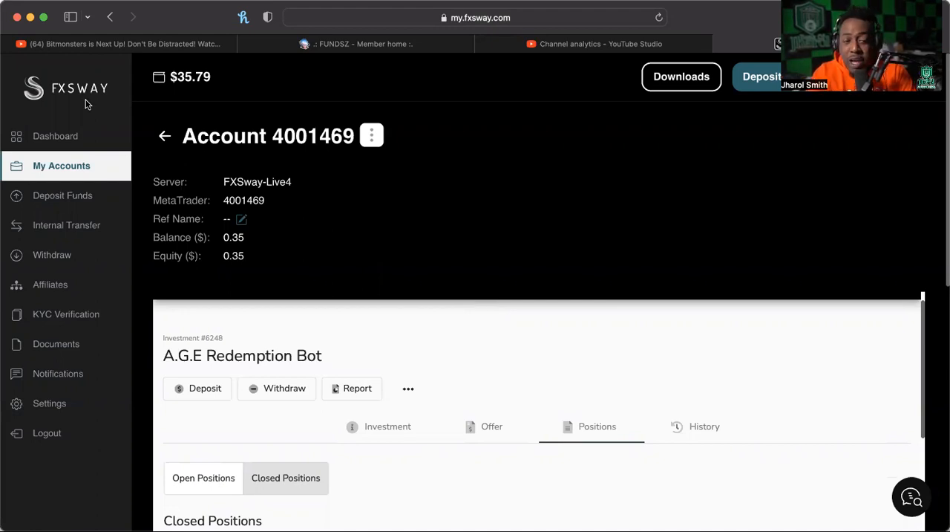
mouse_move(122, 97)
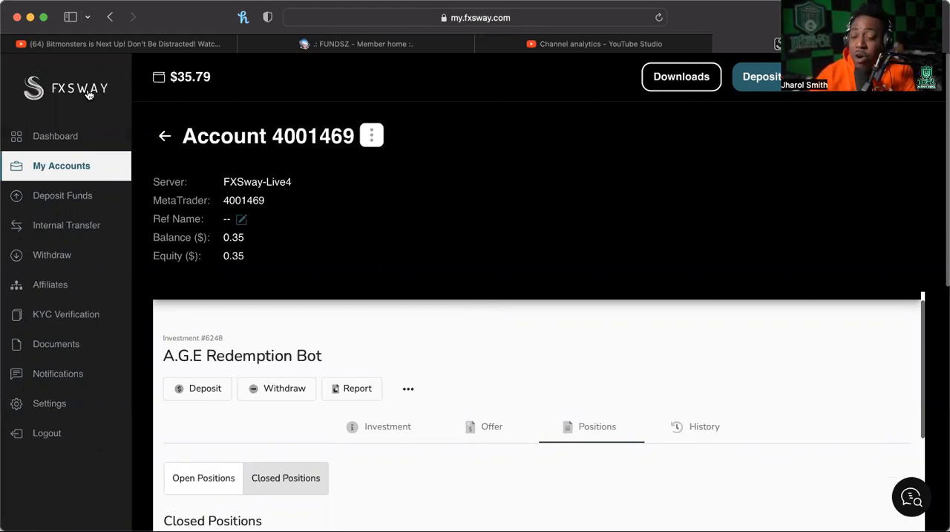
mouse_move(87, 98)
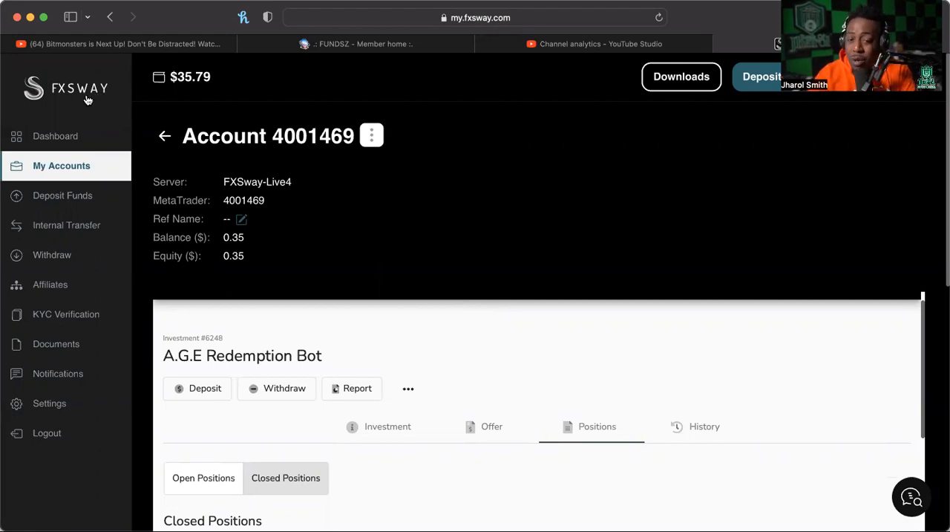
Step: Scroll down through the A.G.E Redemption Bot's closed positions list
scroll("down", 3)
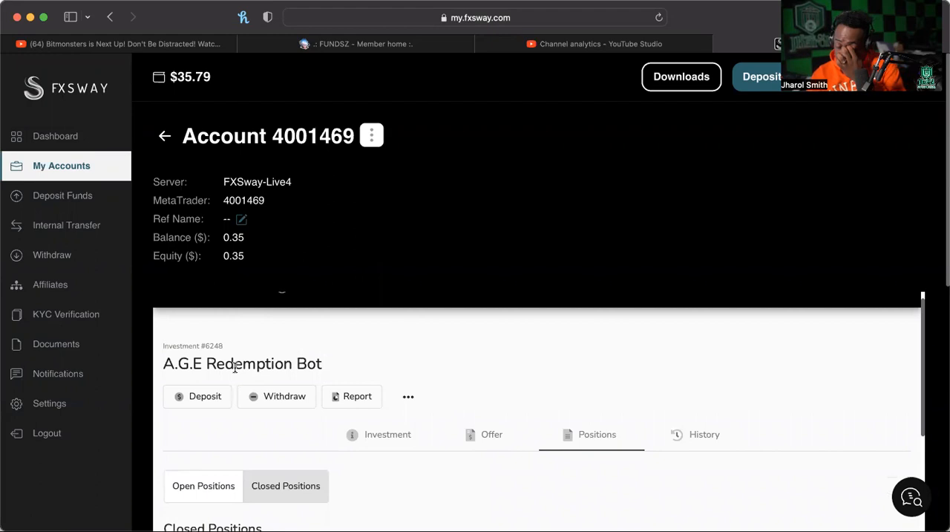
scroll("down", 3)
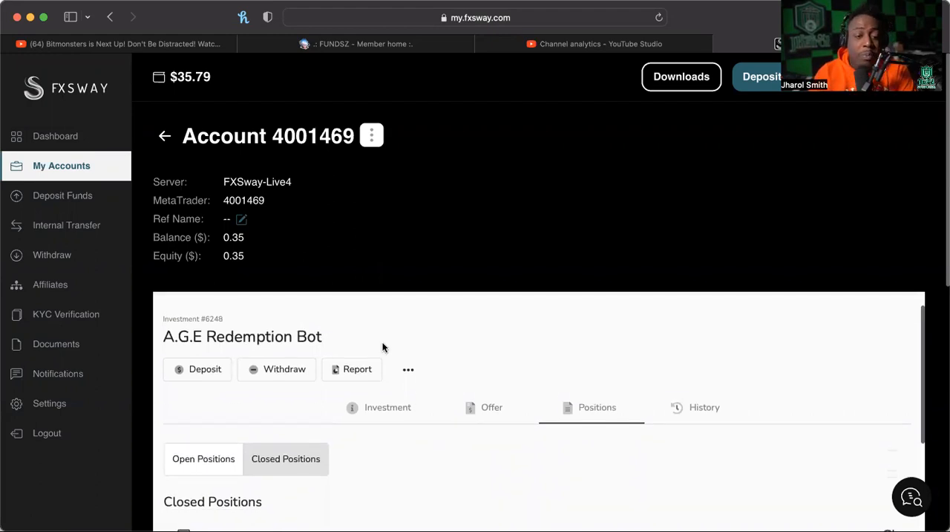
scroll("down", 3)
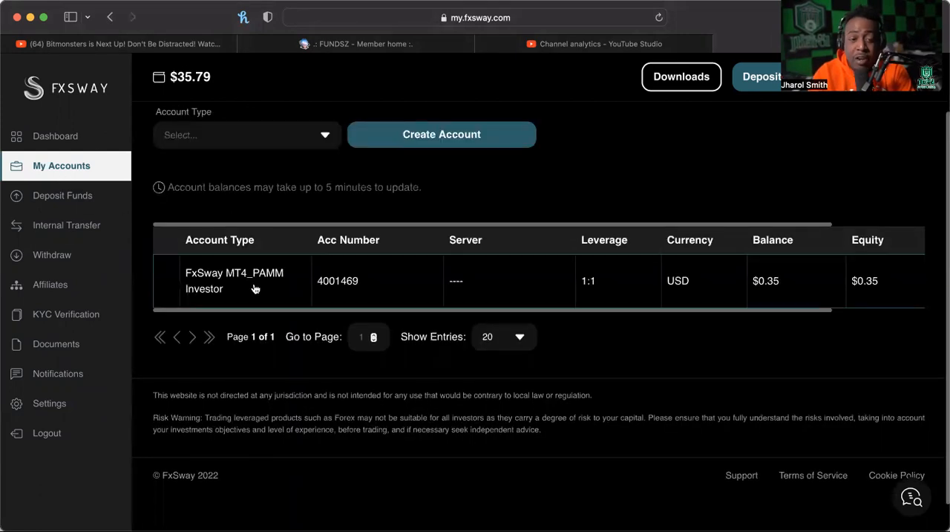
left_click(235, 282)
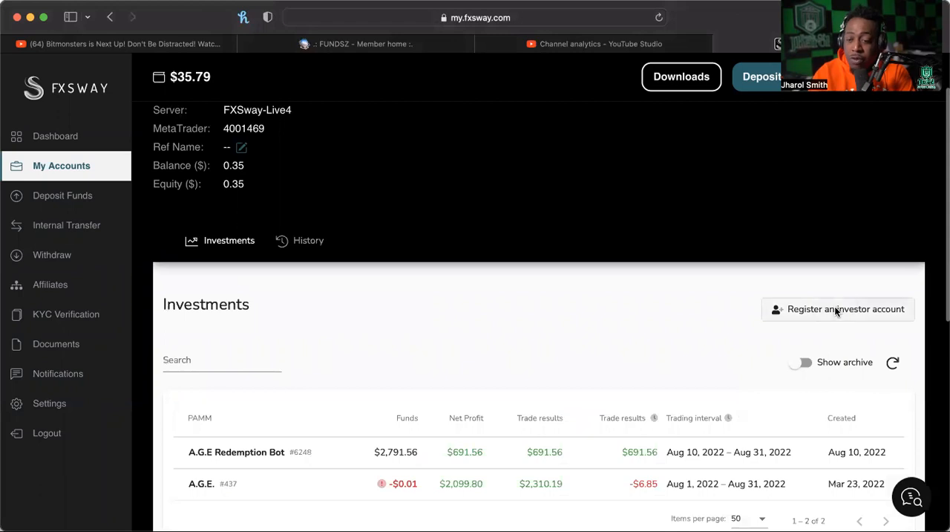
left_click(837, 309)
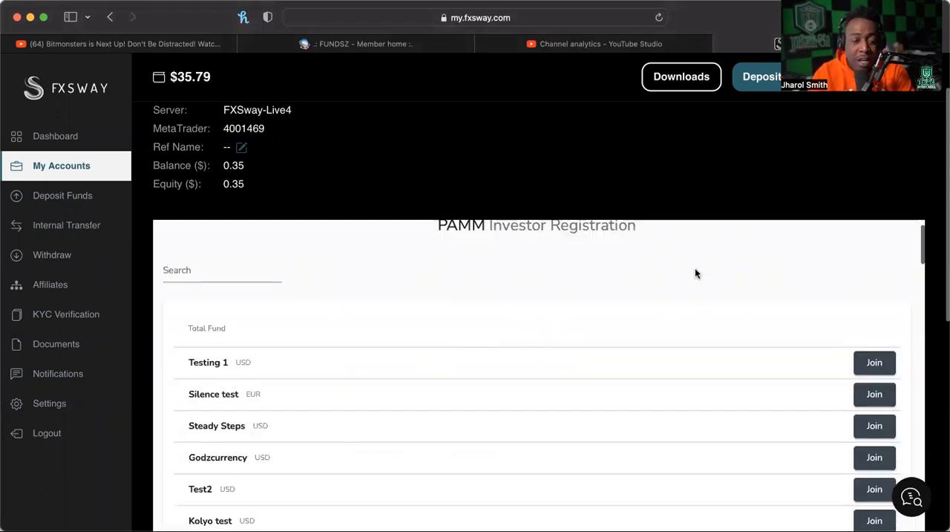
scroll("down", 3)
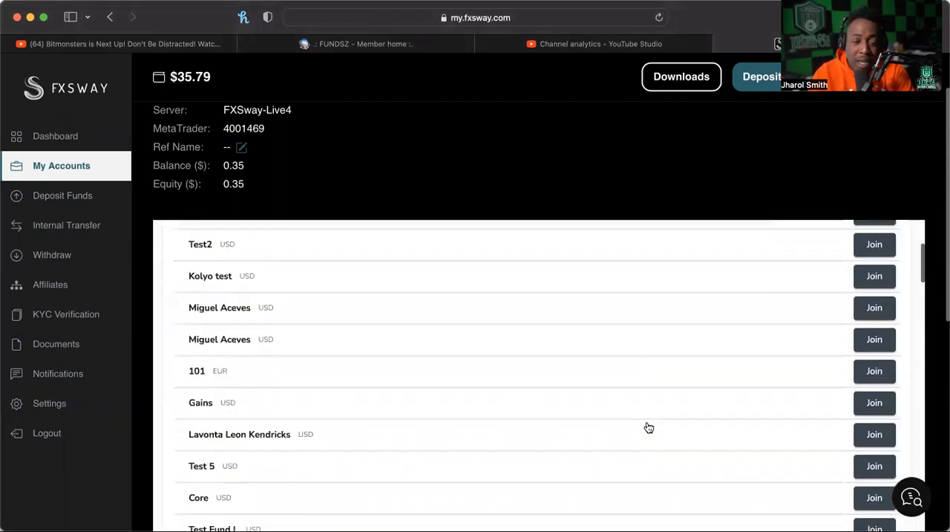
scroll("down", 3)
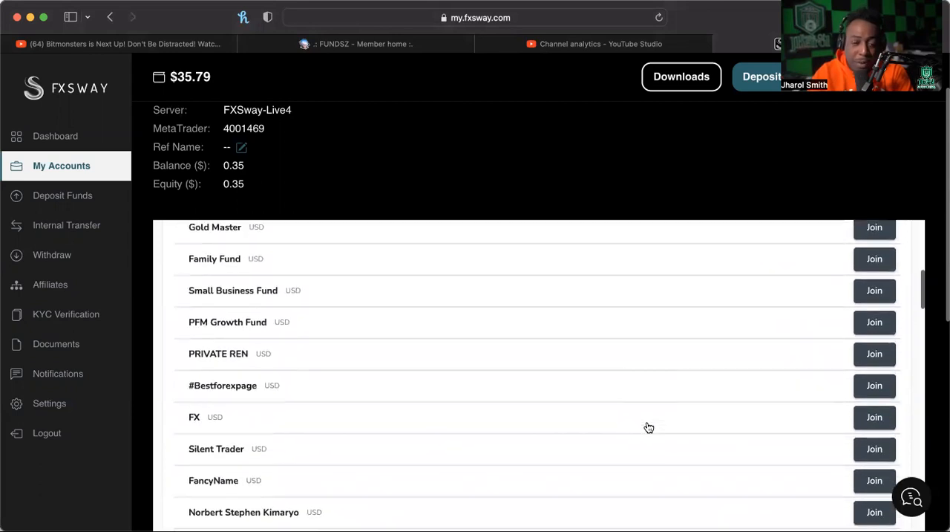
scroll("down", 3)
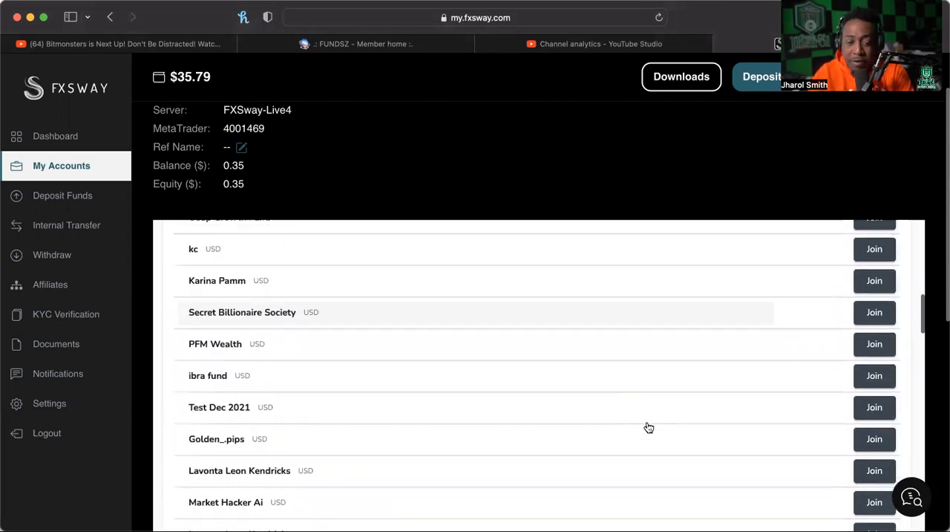
scroll("down", 3)
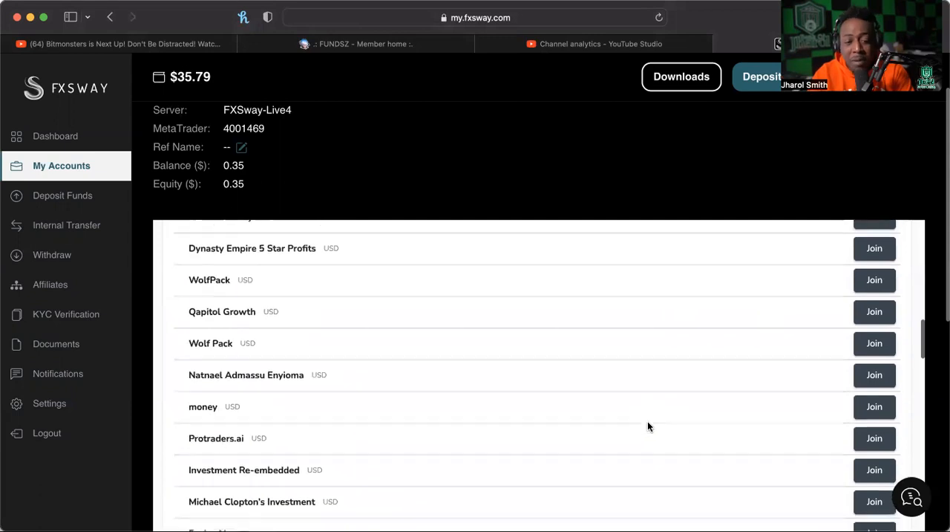
scroll("down", 3)
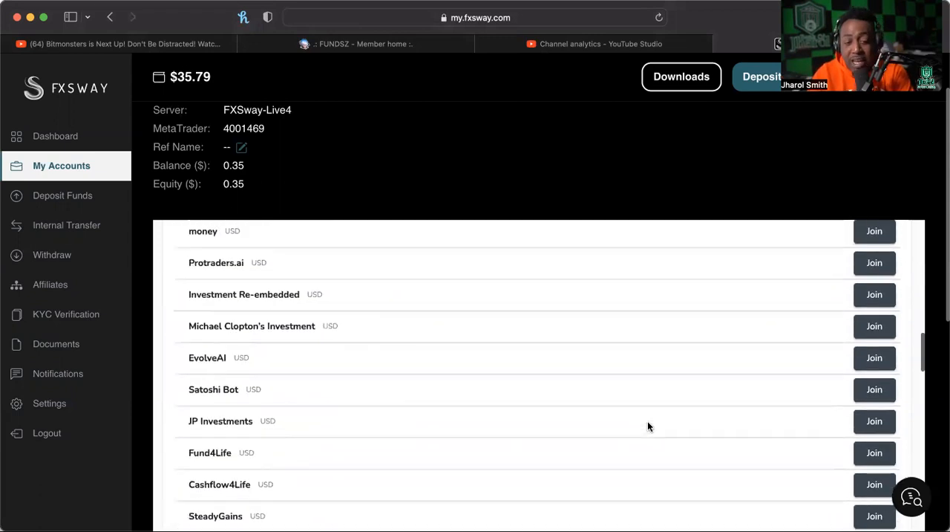
scroll("down", 3)
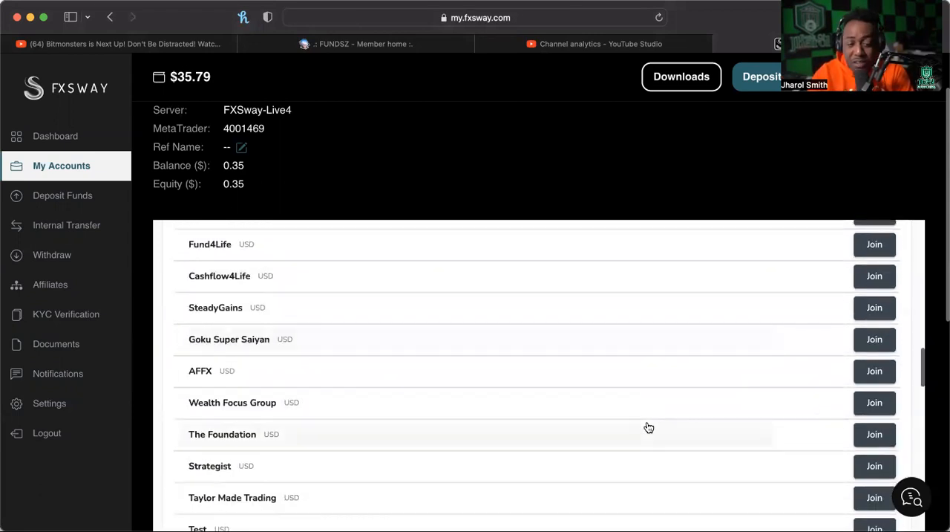
scroll("down", 3)
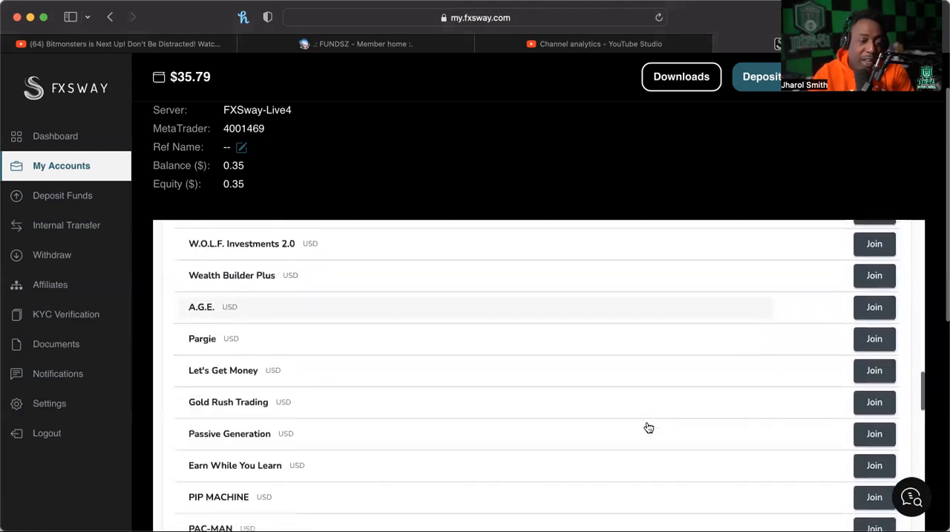
scroll("down", 3)
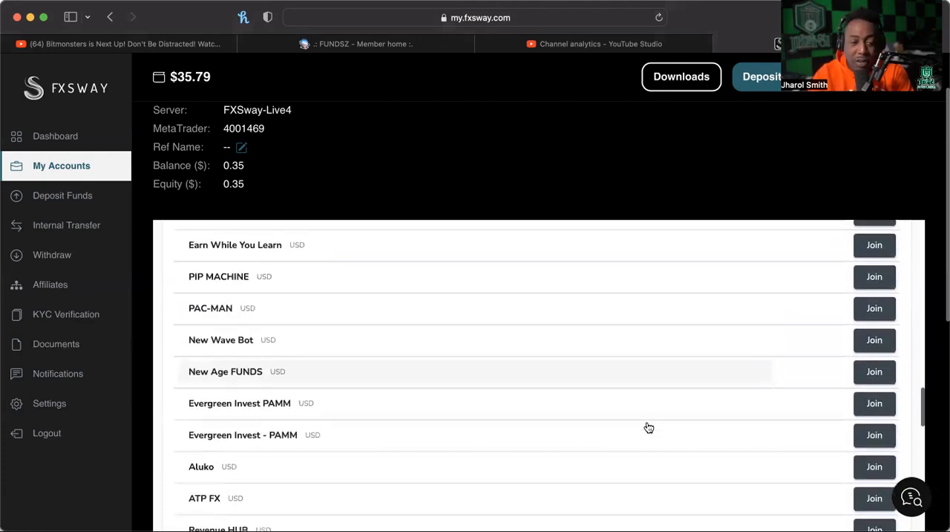
scroll("down", 3)
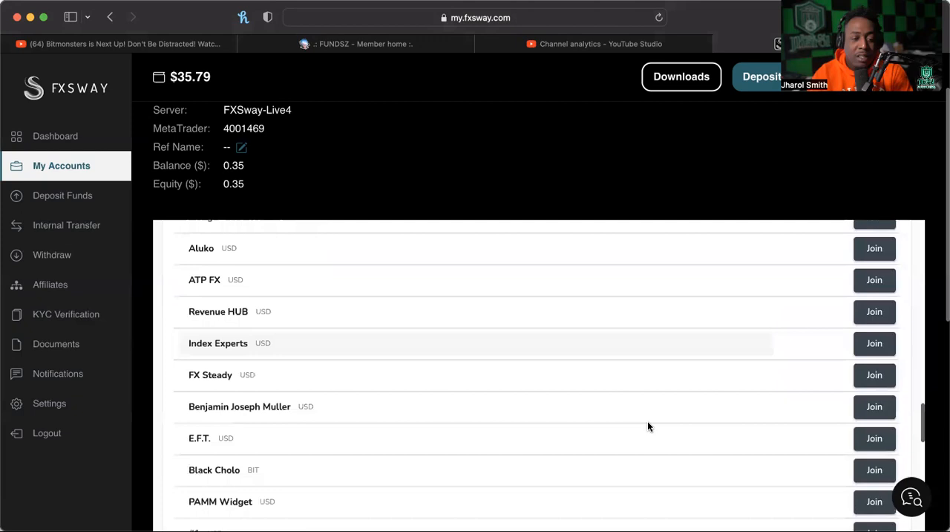
scroll("down", 3)
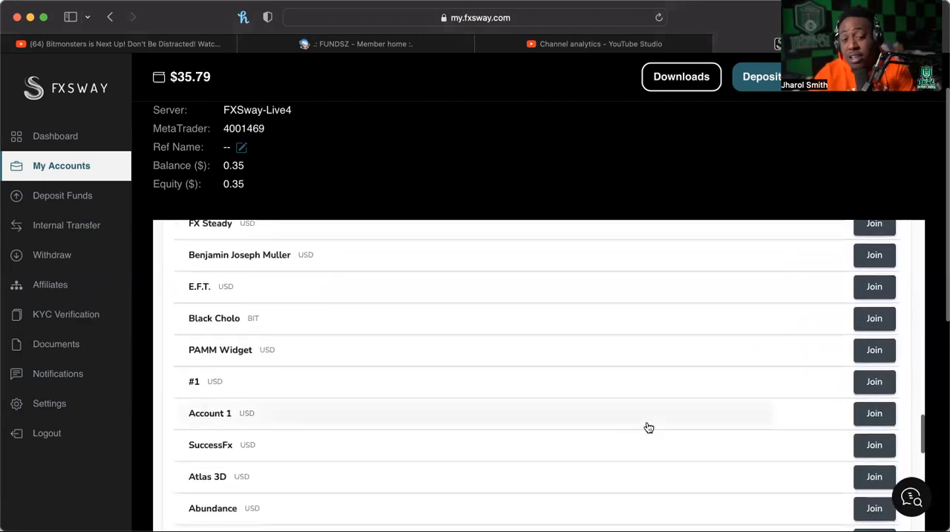
scroll("down", 3)
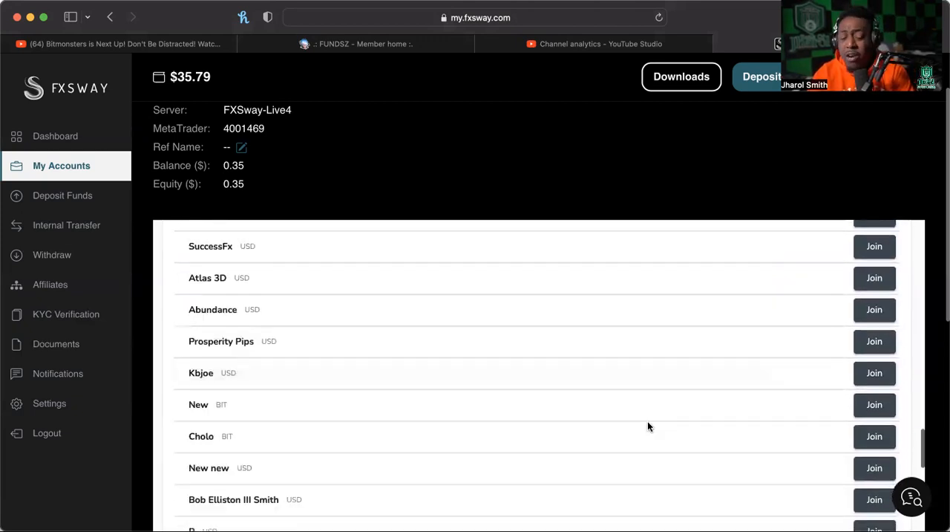
scroll("down", 3)
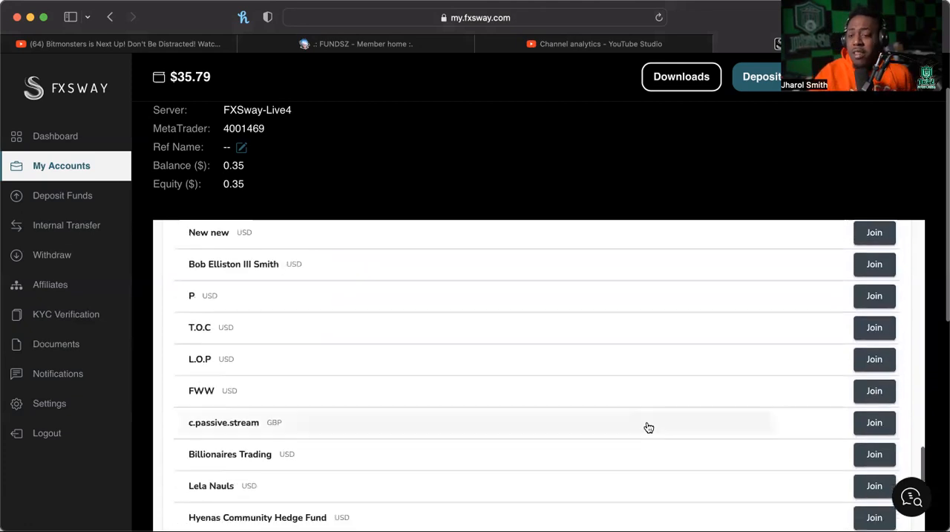
scroll("down", 3)
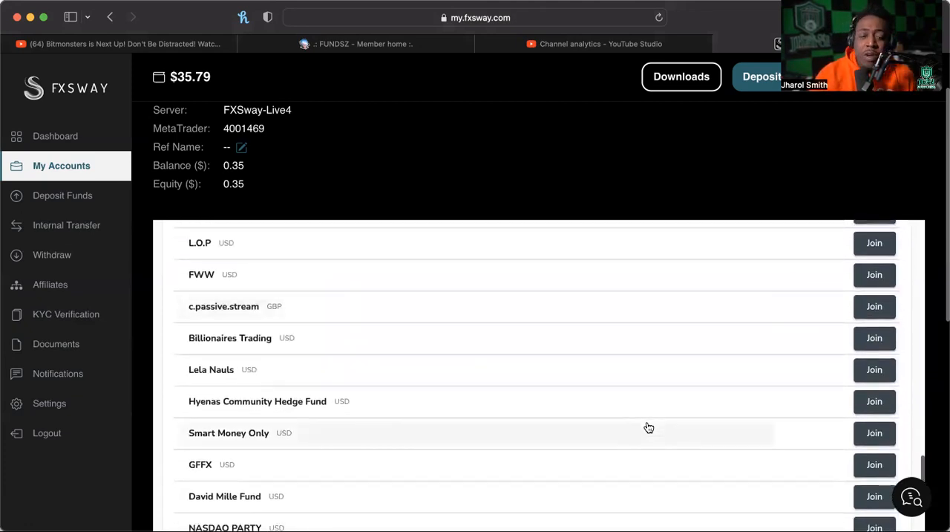
scroll("down", 3)
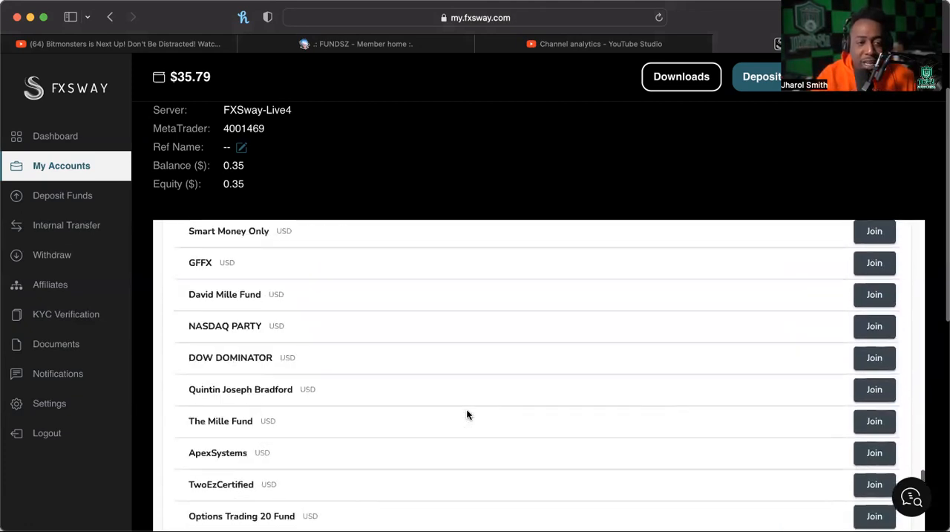
scroll("down", 3)
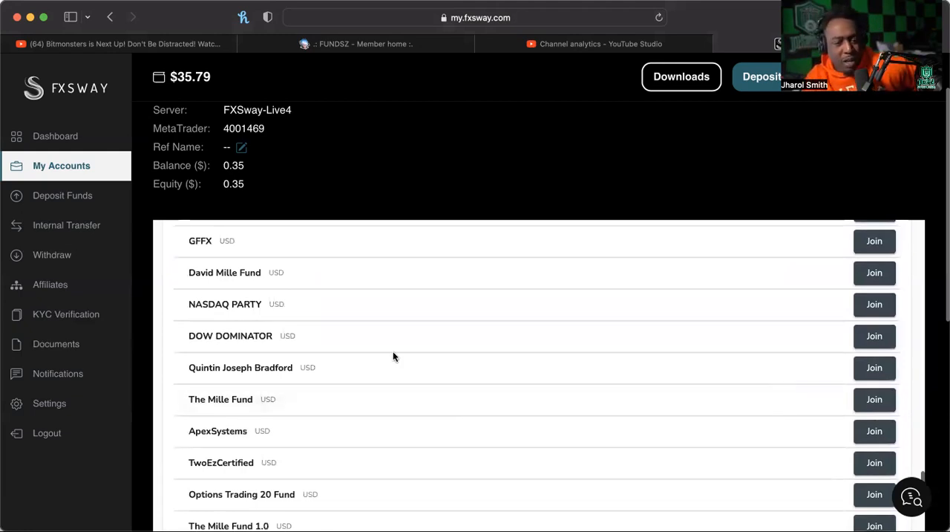
scroll("down", 3)
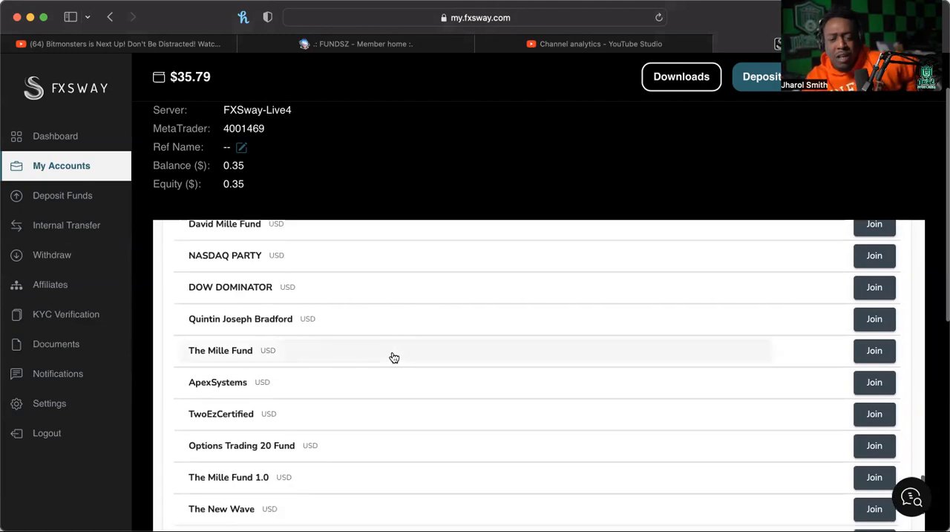
scroll("down", 3)
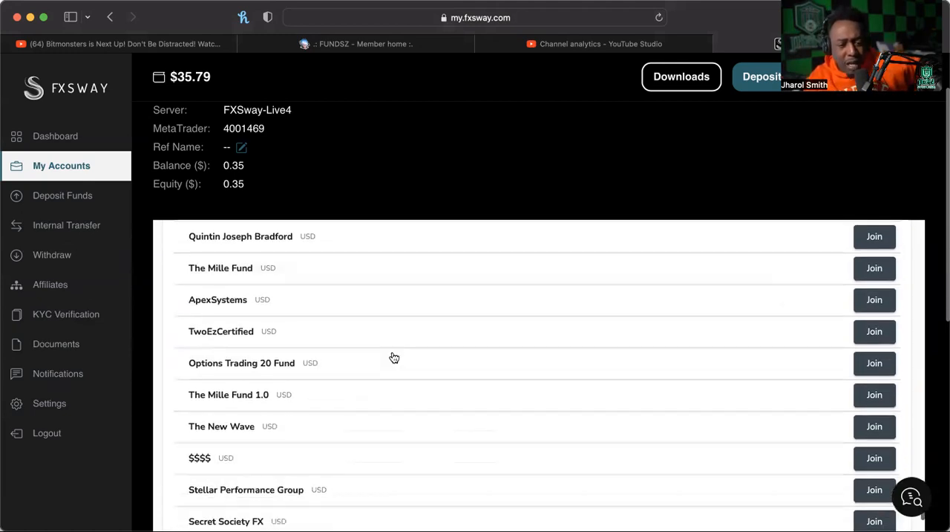
scroll("down", 3)
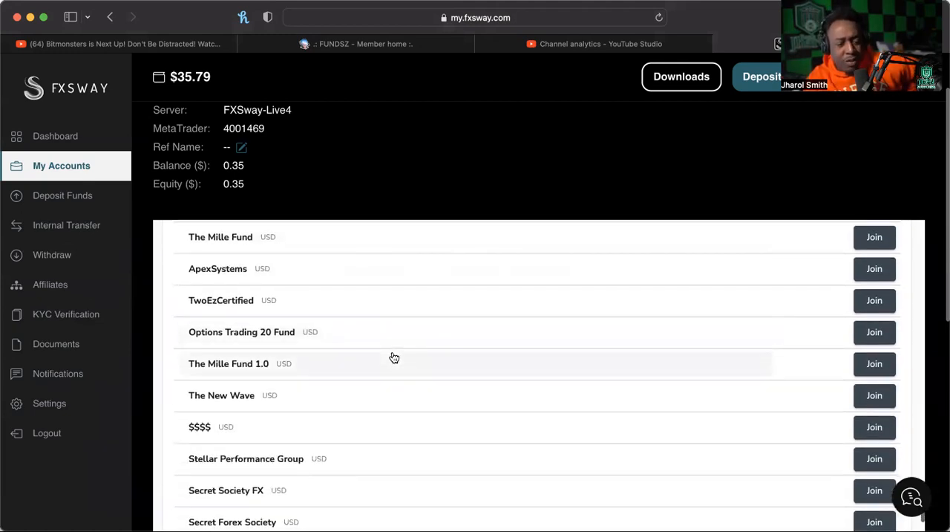
scroll("down", 3)
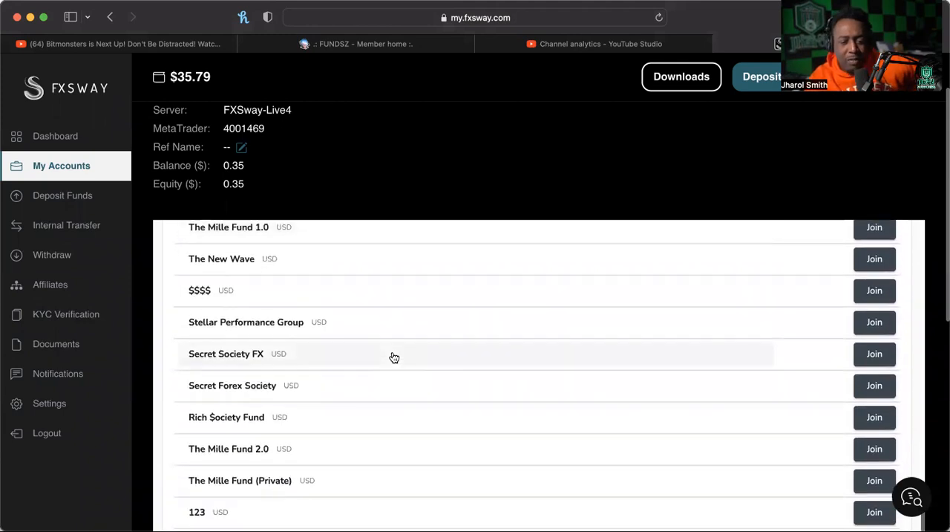
scroll("down", 3)
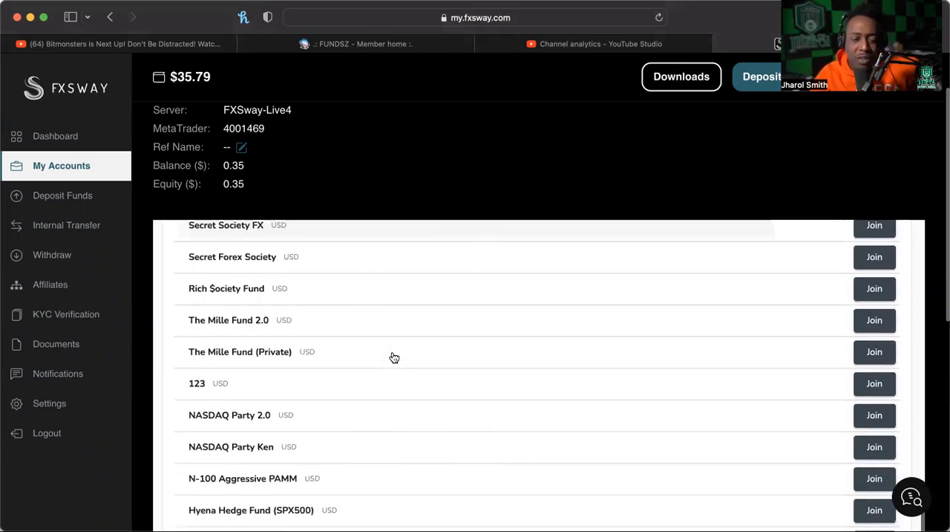
scroll("down", 3)
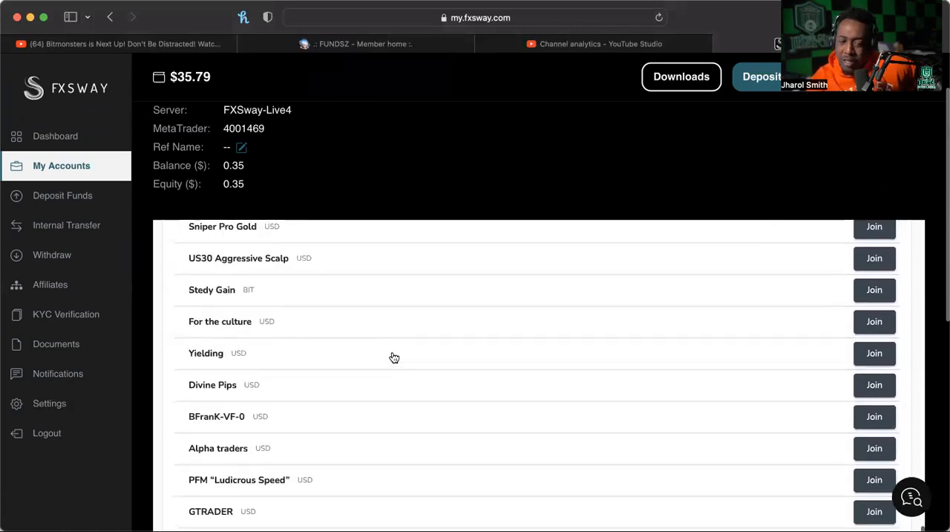
scroll("down", 3)
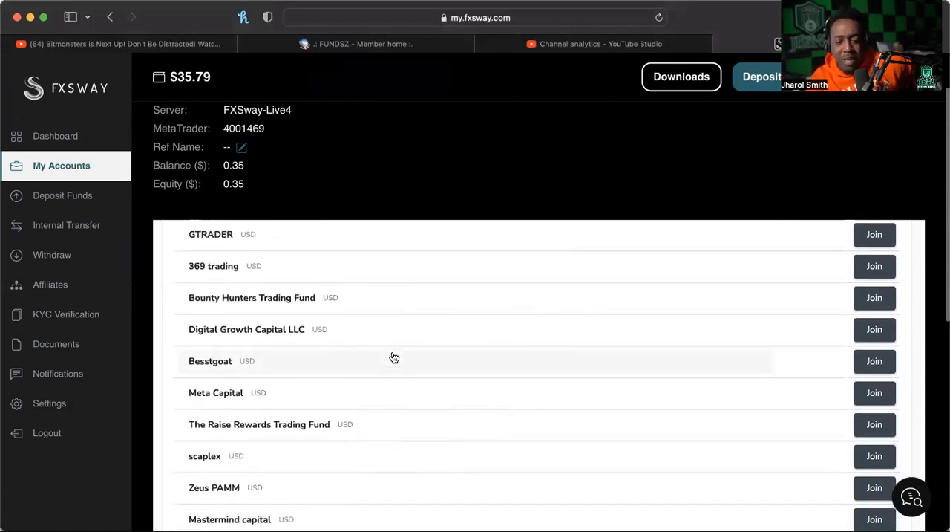
scroll("down", 3)
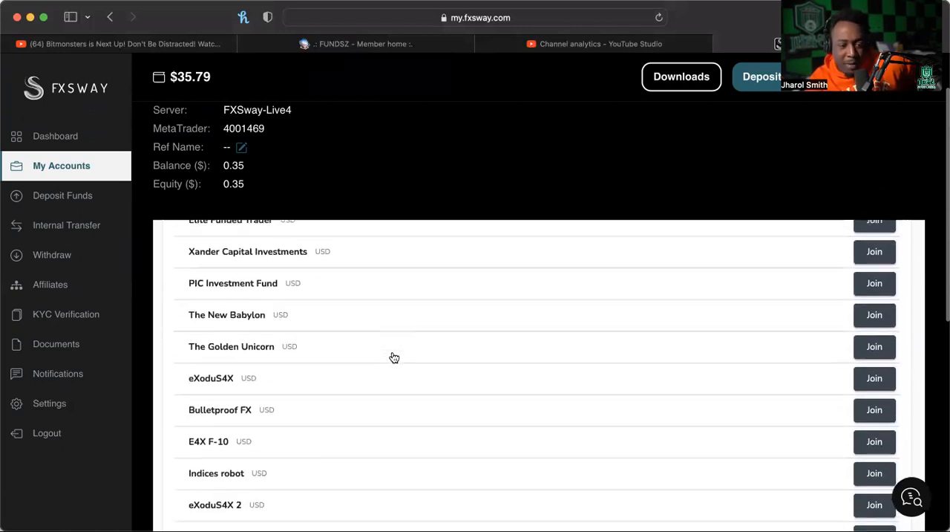
scroll("down", 3)
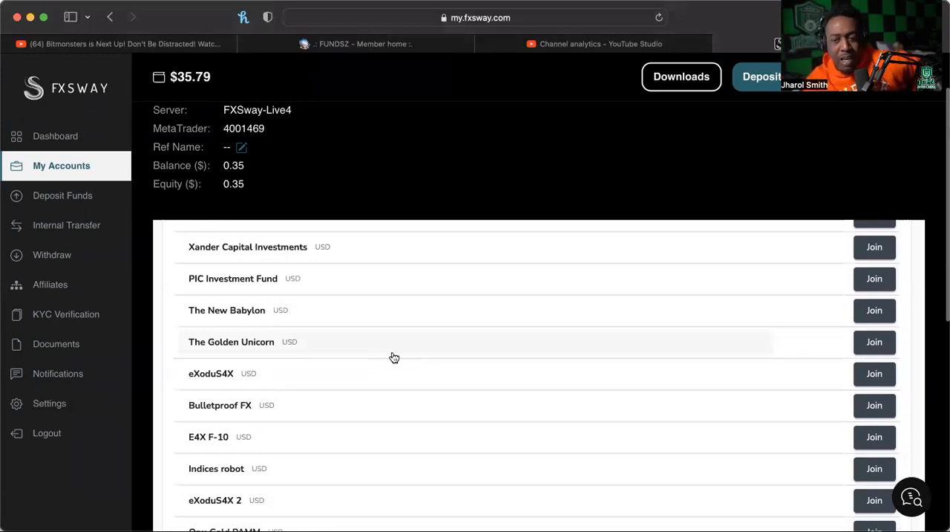
mouse_move(88, 195)
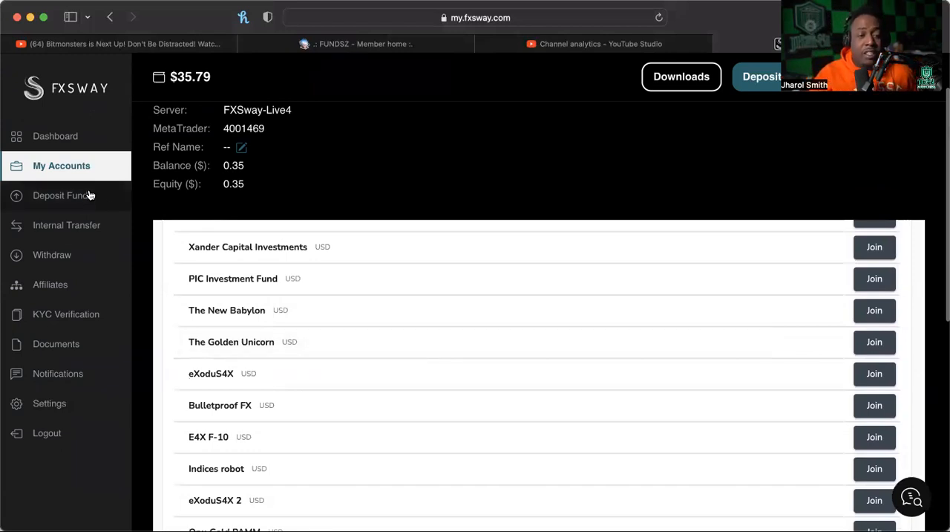
scroll("down", 3)
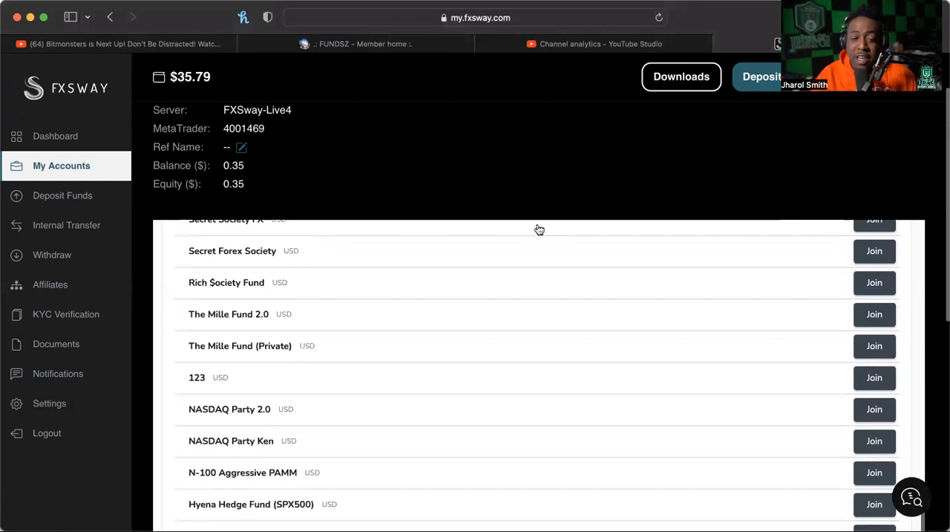
mouse_move(348, 376)
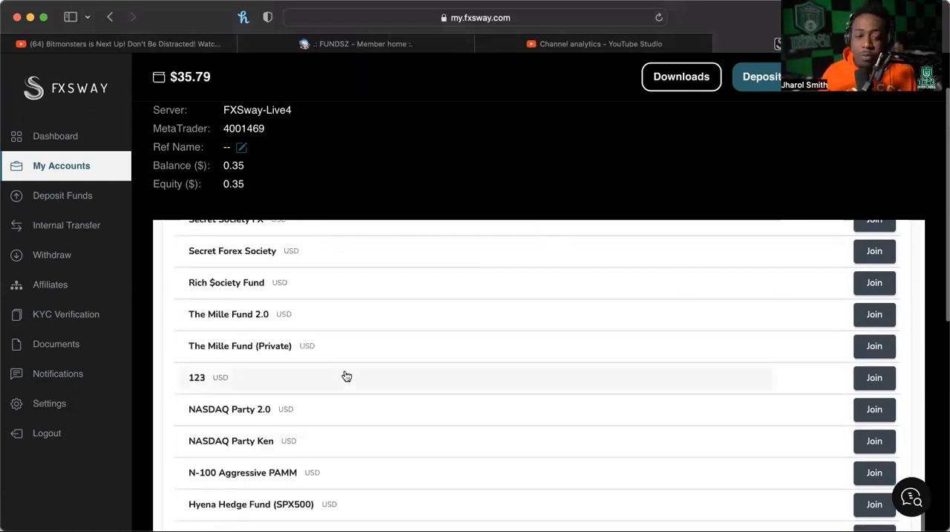
mouse_move(327, 354)
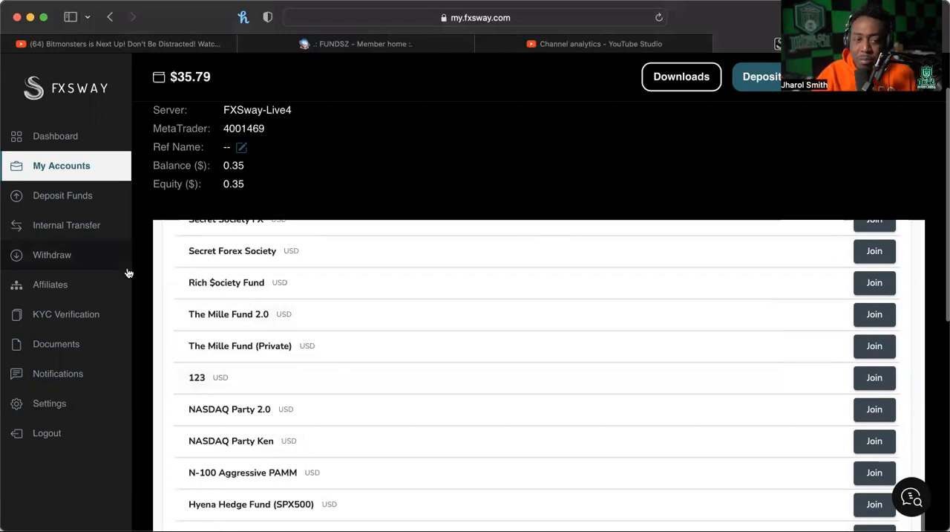
scroll("down", 3)
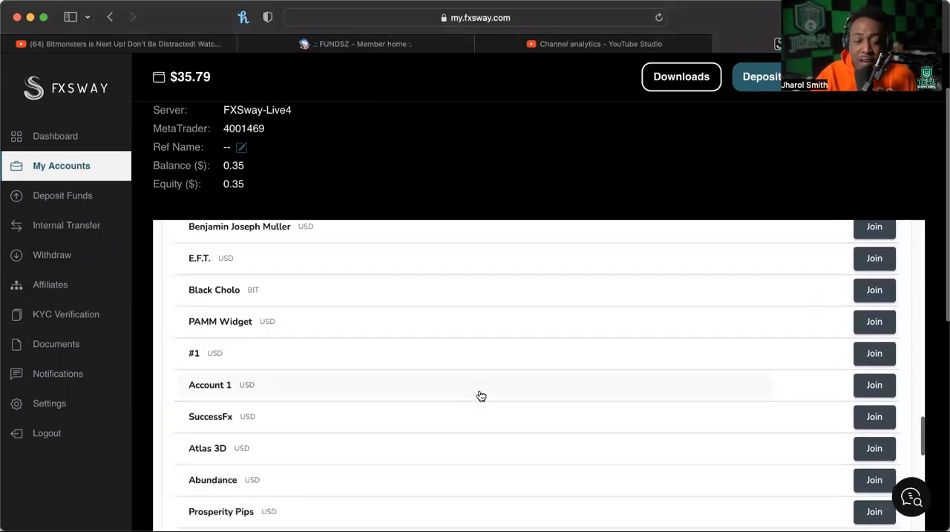
scroll("down", 3)
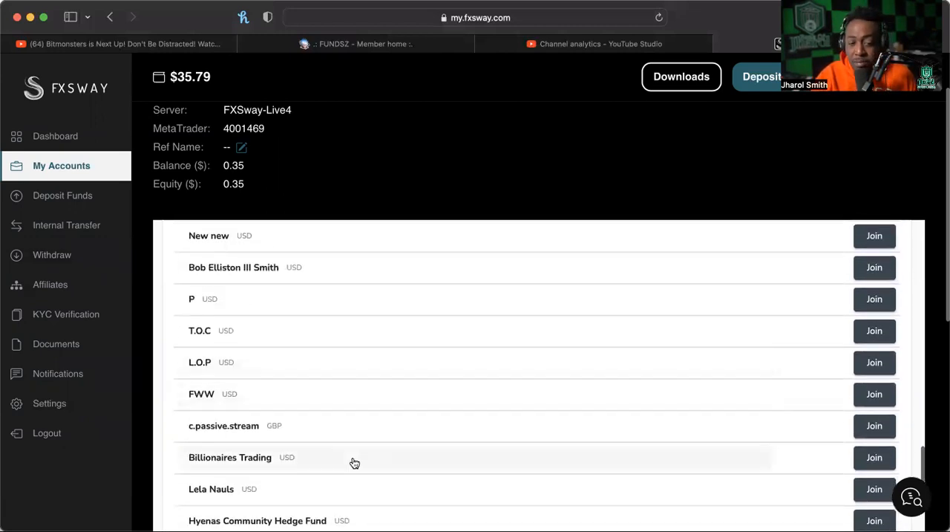
scroll("down", 3)
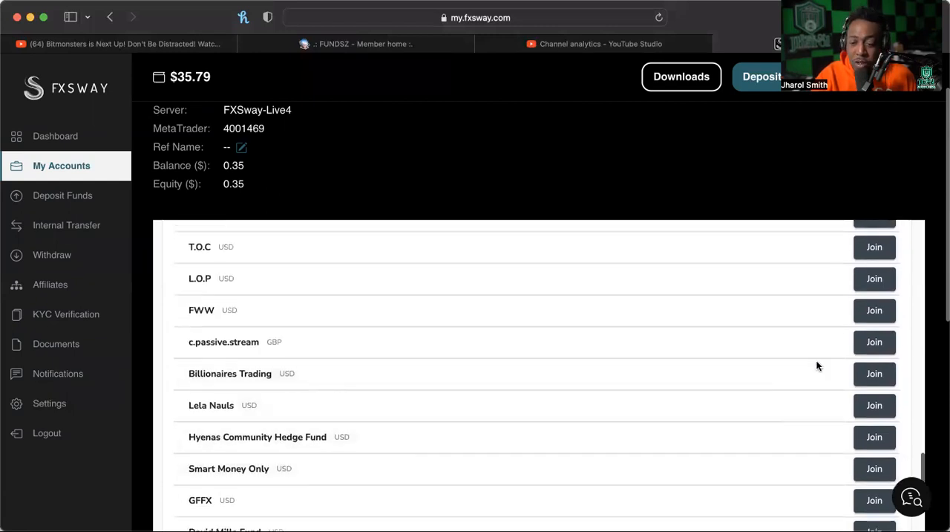
Step: Join Billionaires Trading and review its PAMM Investor Registration form
left_click(874, 374)
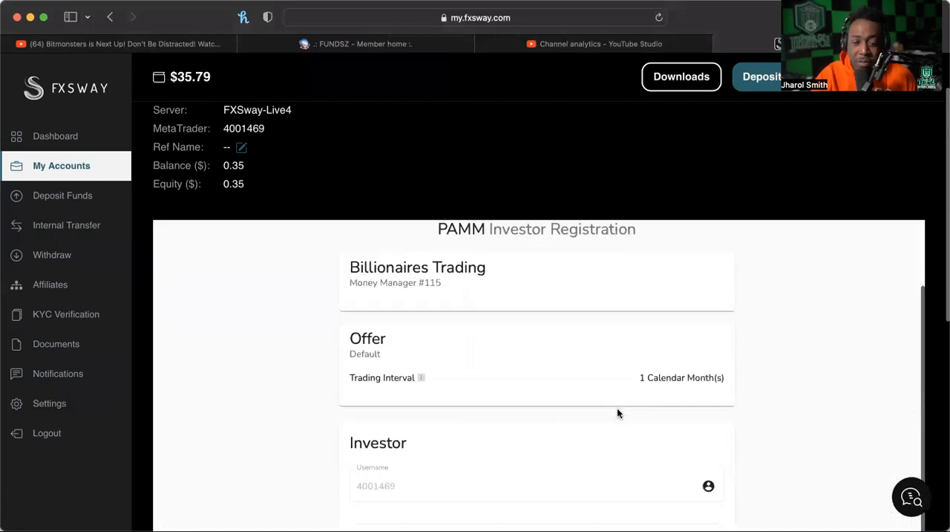
scroll("down", 3)
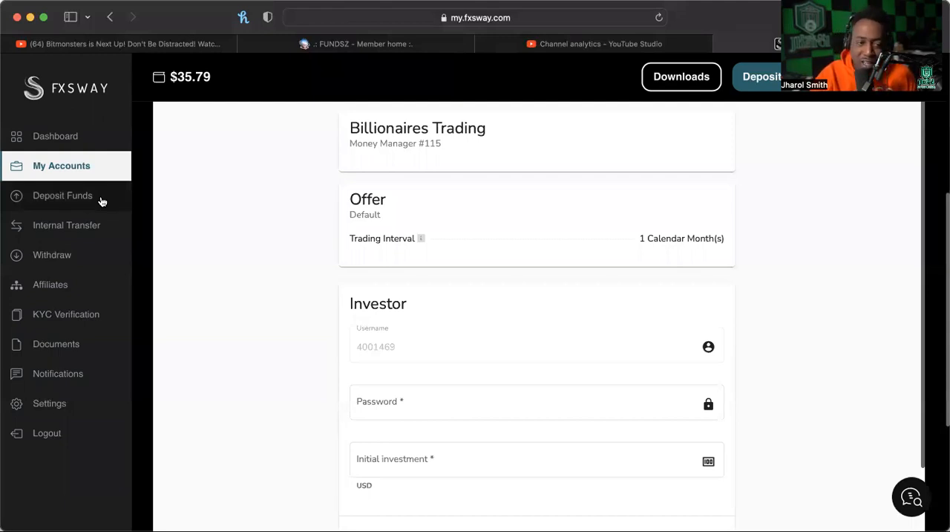
mouse_move(73, 141)
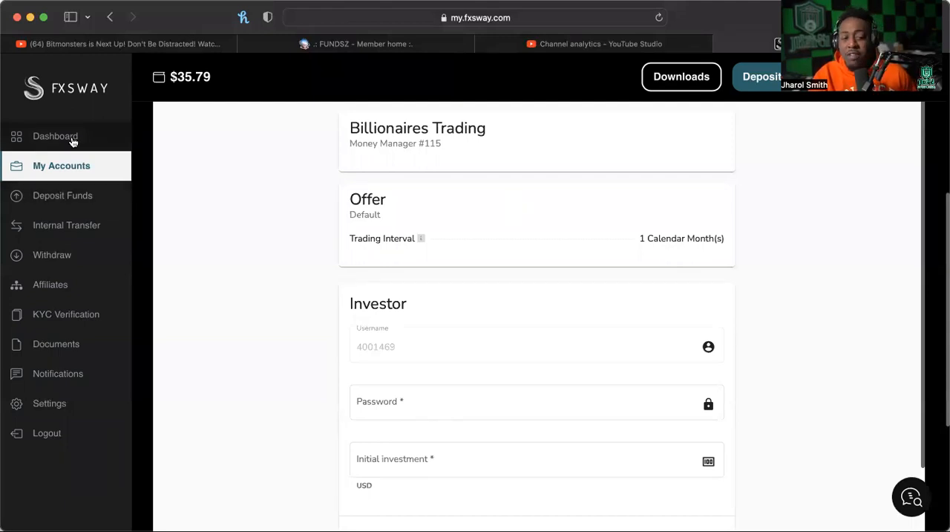
mouse_move(175, 264)
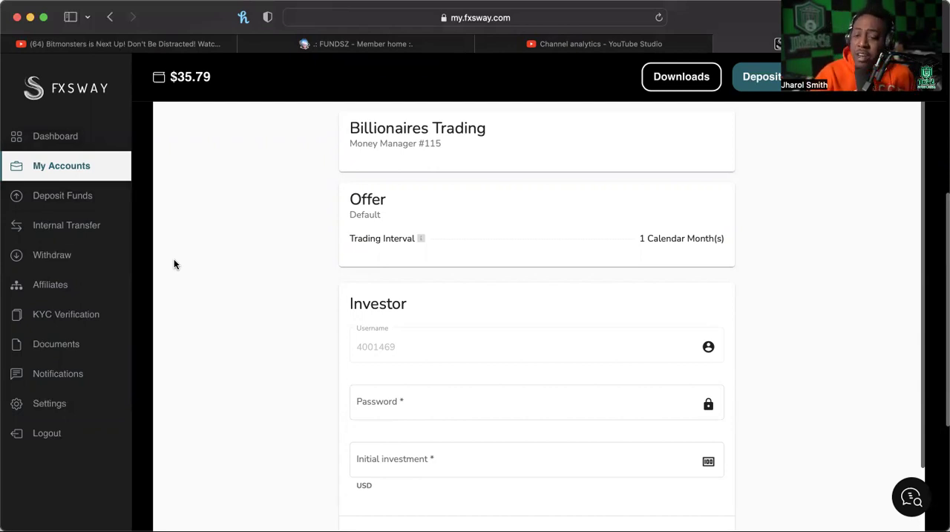
mouse_move(144, 279)
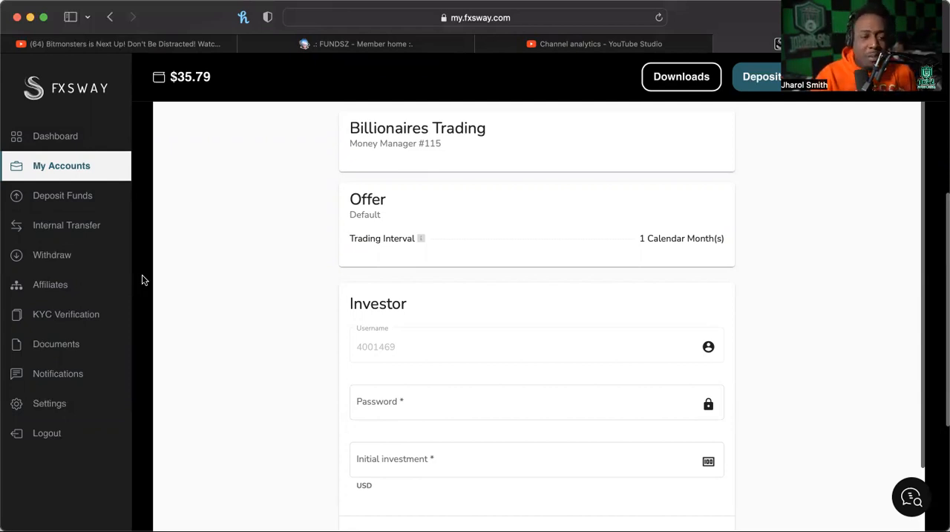
mouse_move(55, 142)
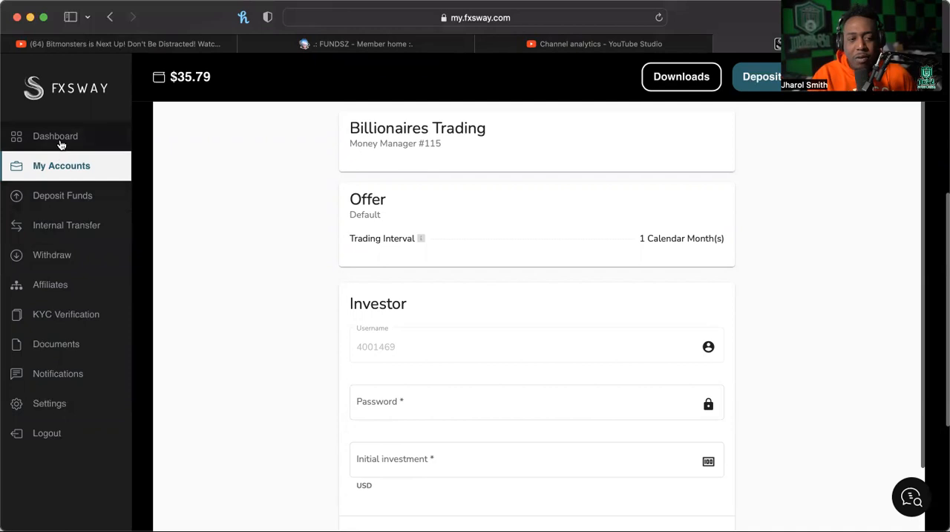
mouse_move(116, 117)
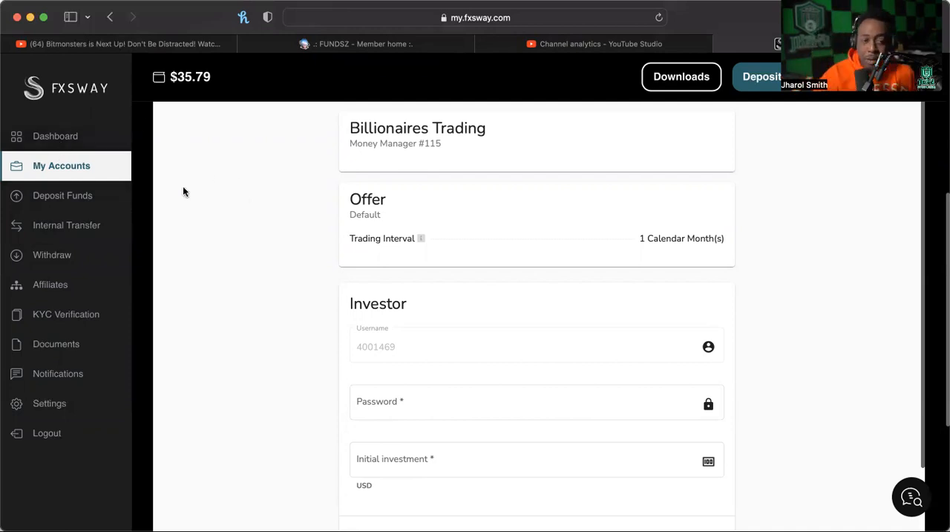
mouse_move(111, 230)
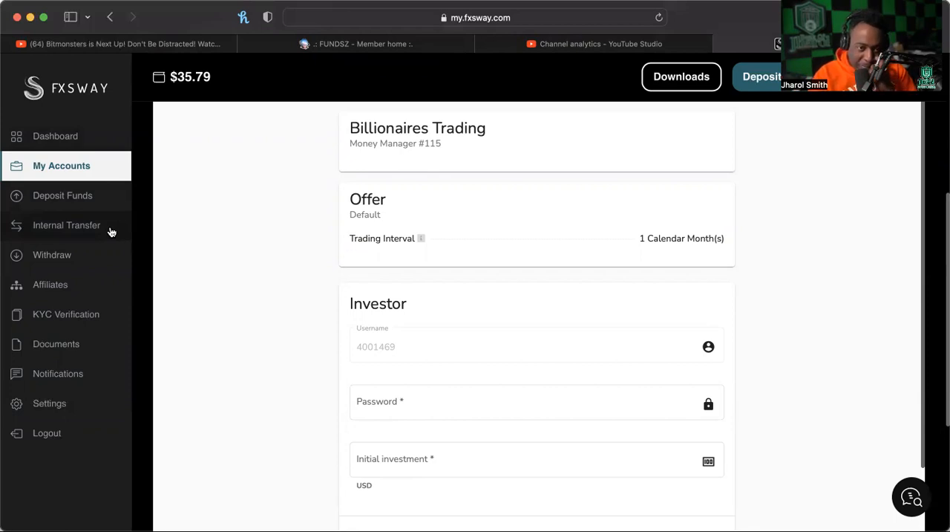
mouse_move(91, 158)
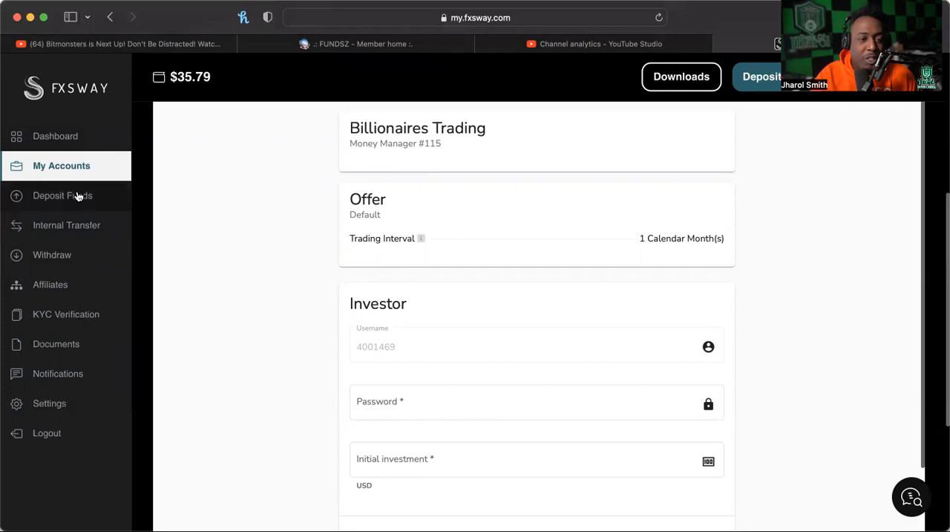
mouse_move(89, 196)
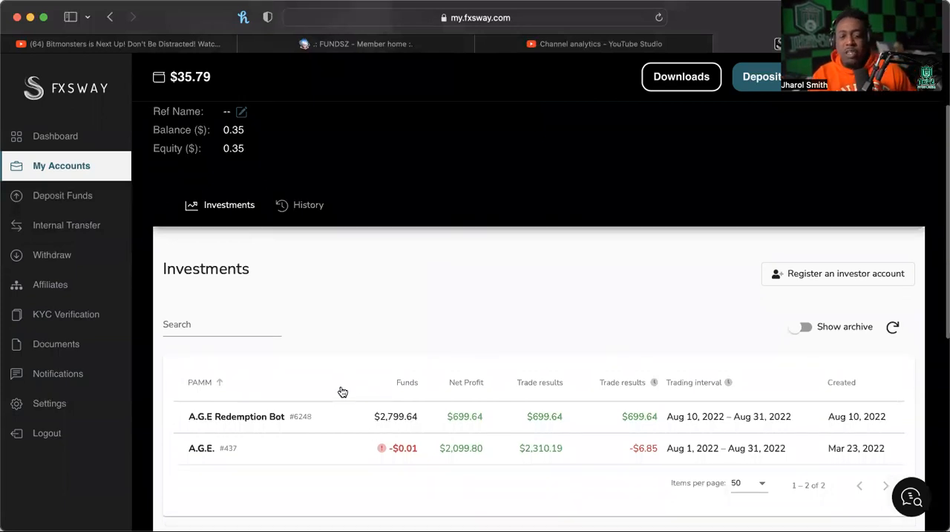
scroll("down", 3)
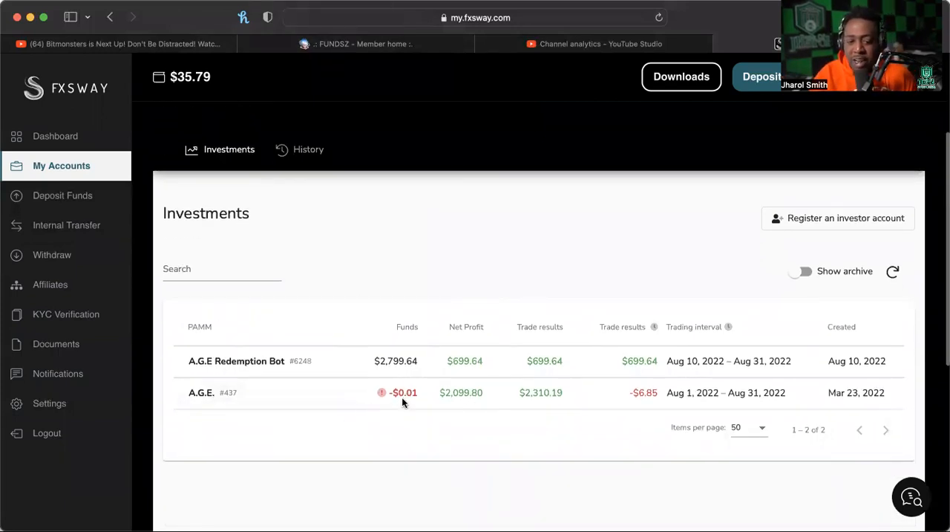
mouse_move(415, 401)
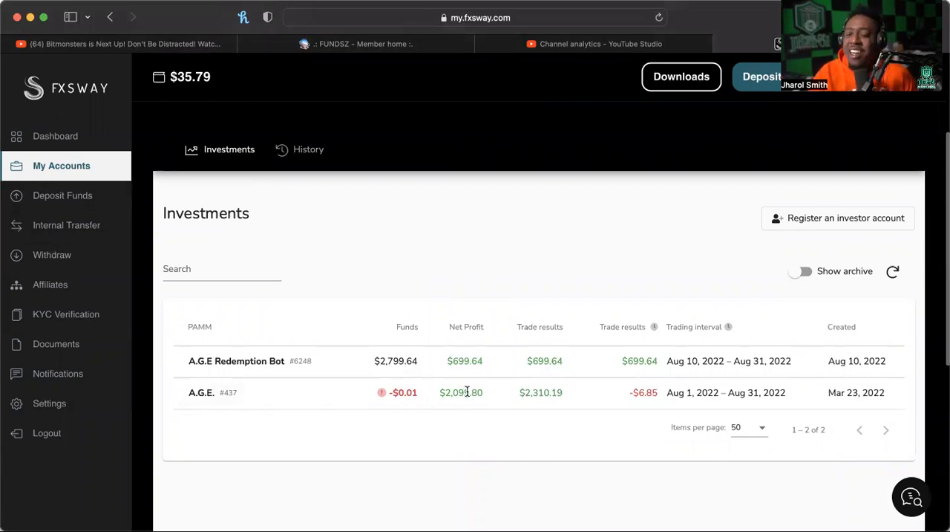
mouse_move(491, 386)
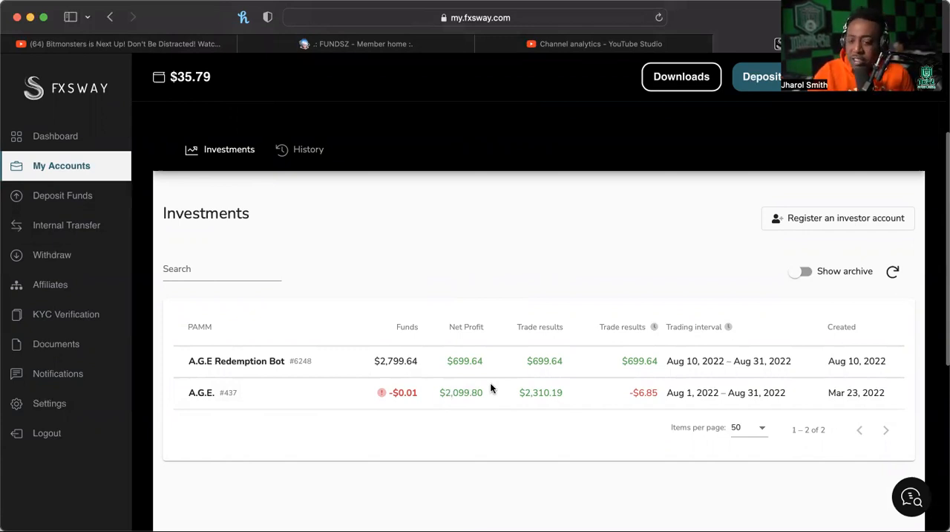
mouse_move(472, 416)
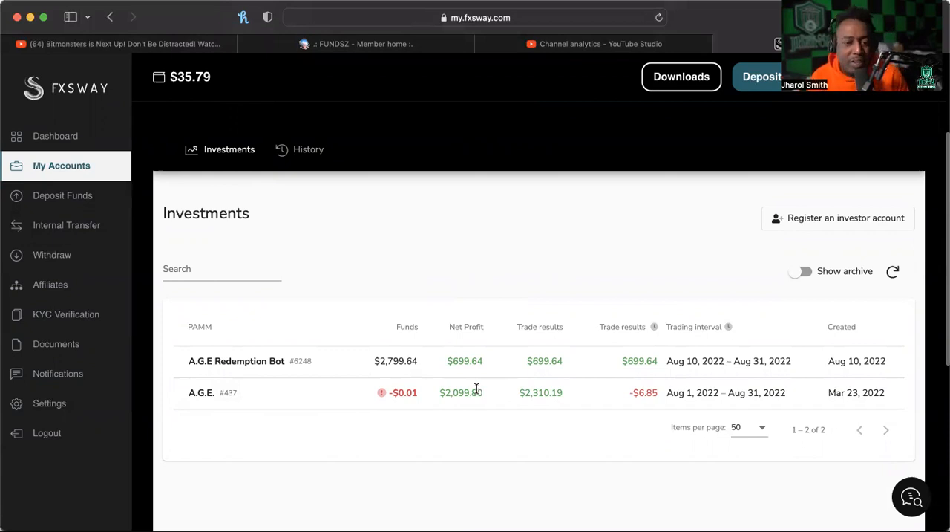
mouse_move(409, 380)
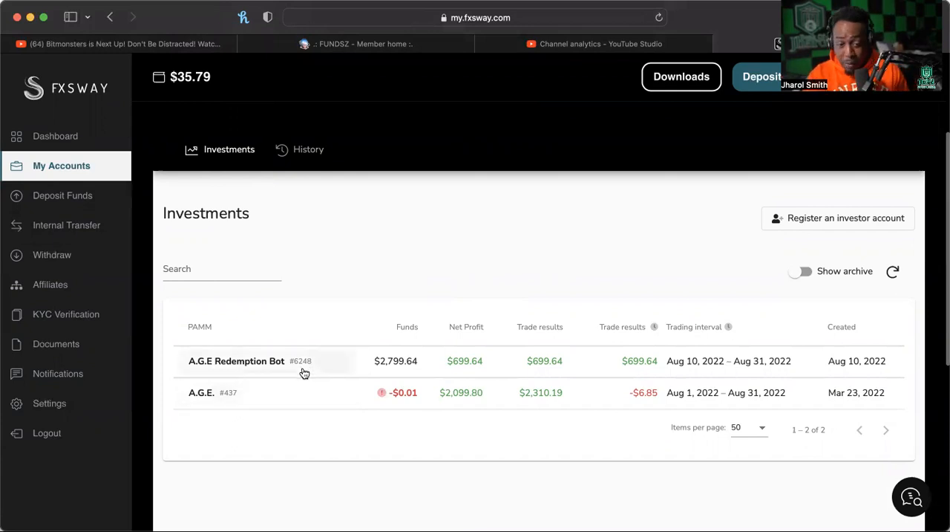
mouse_move(259, 370)
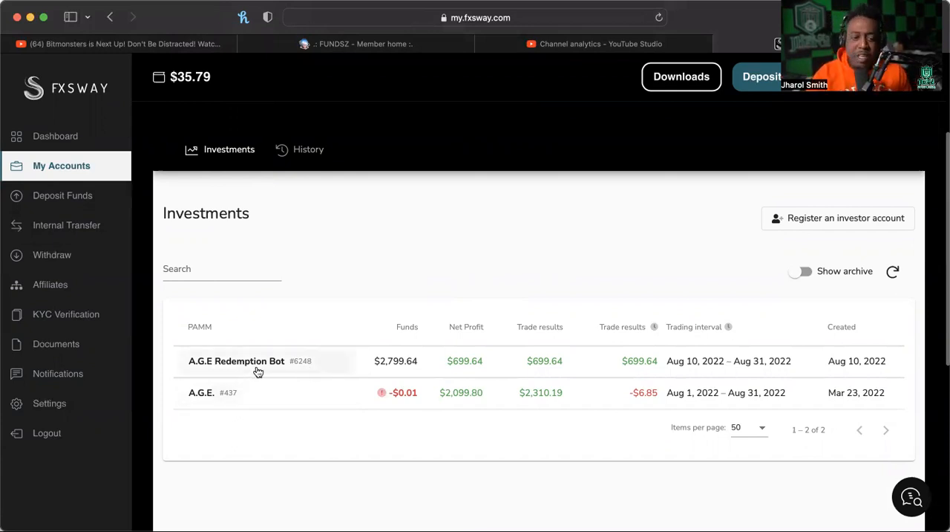
Step: View the A.G.E Redemption Bot's offer terms from the investments list
left_click(251, 365)
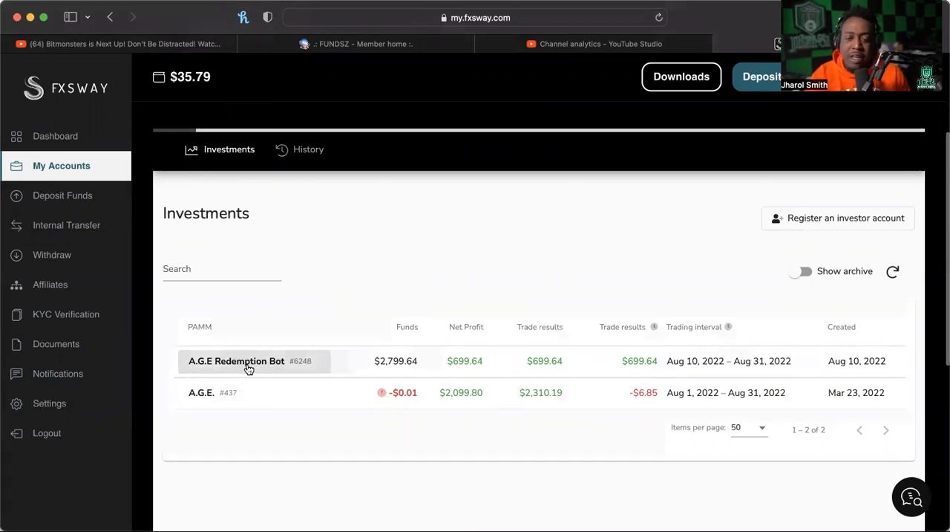
left_click(248, 360)
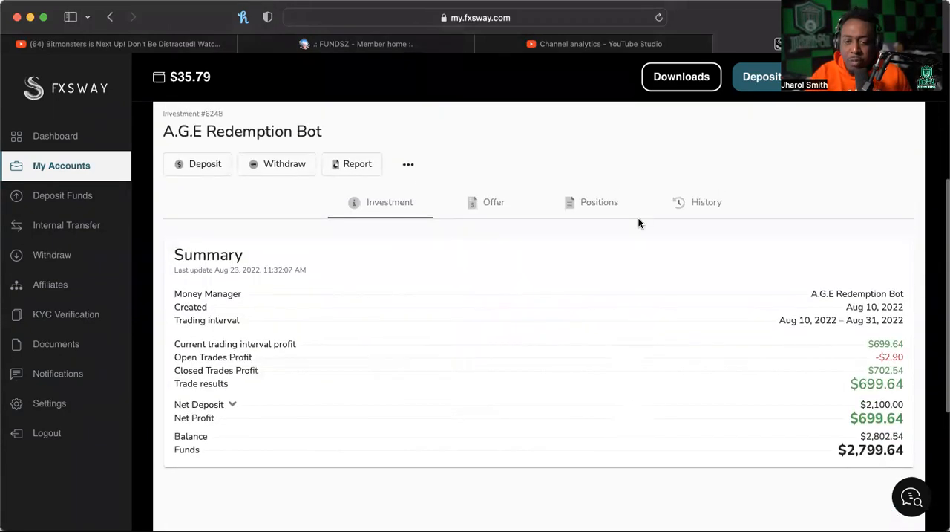
left_click(493, 202)
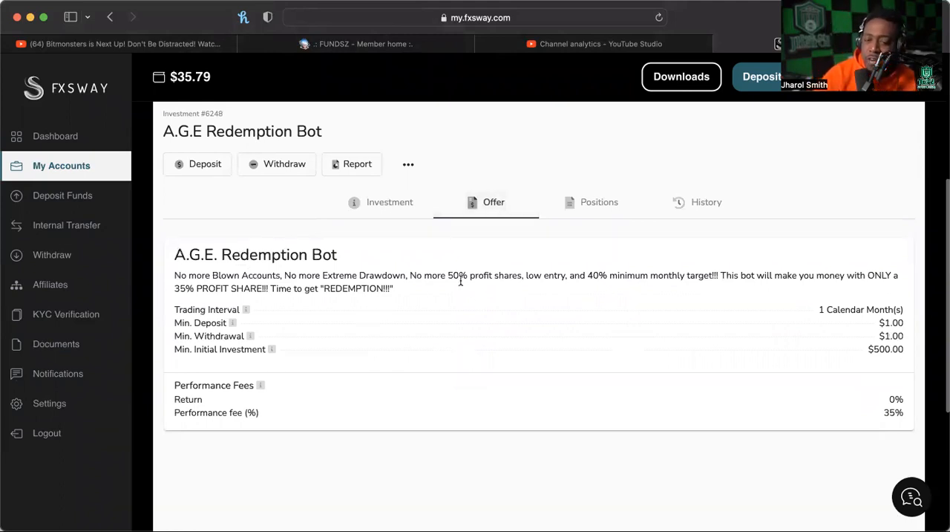
mouse_move(564, 299)
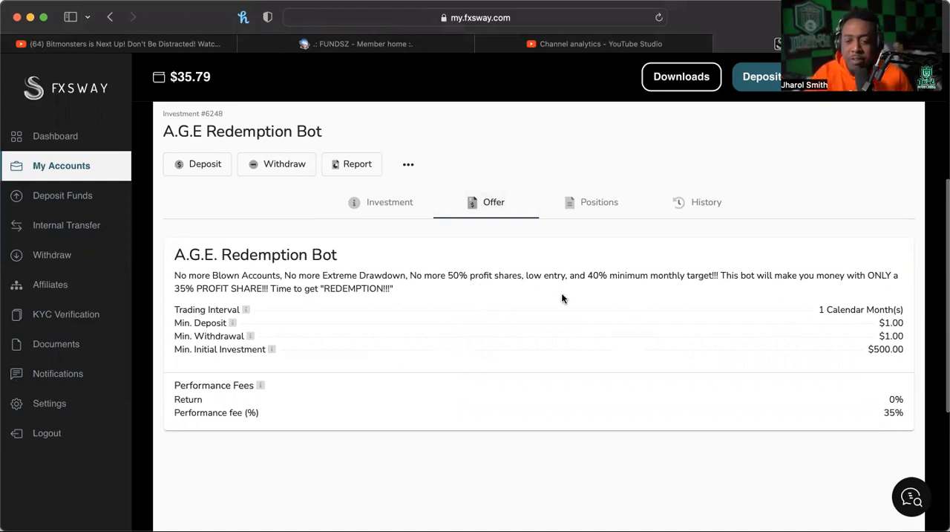
mouse_move(603, 286)
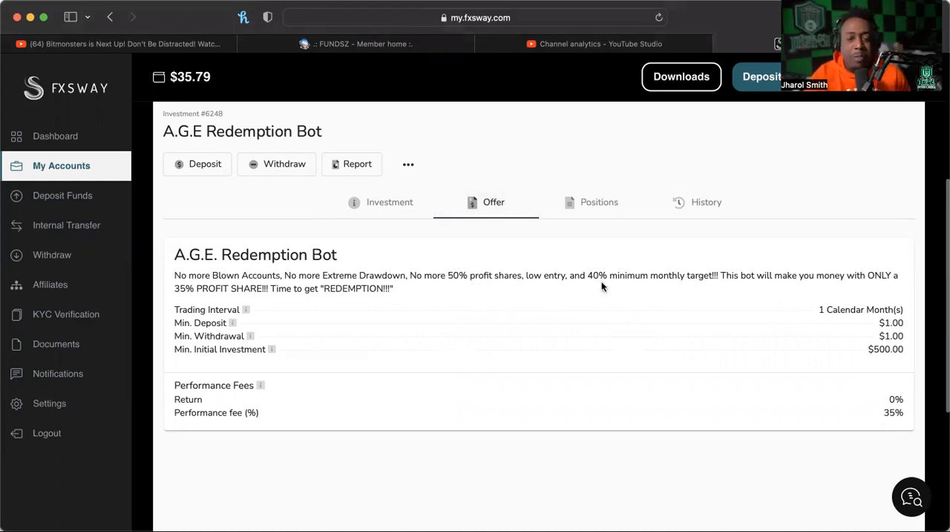
mouse_move(651, 312)
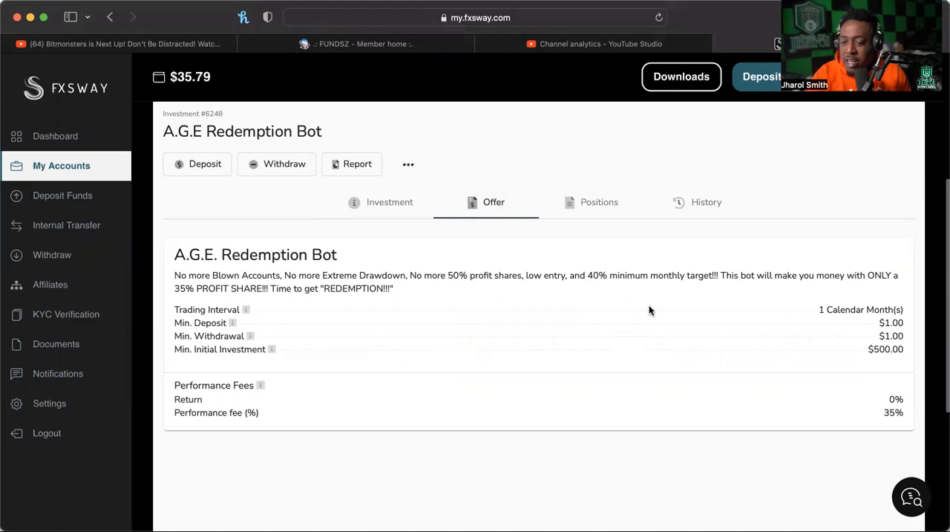
mouse_move(618, 291)
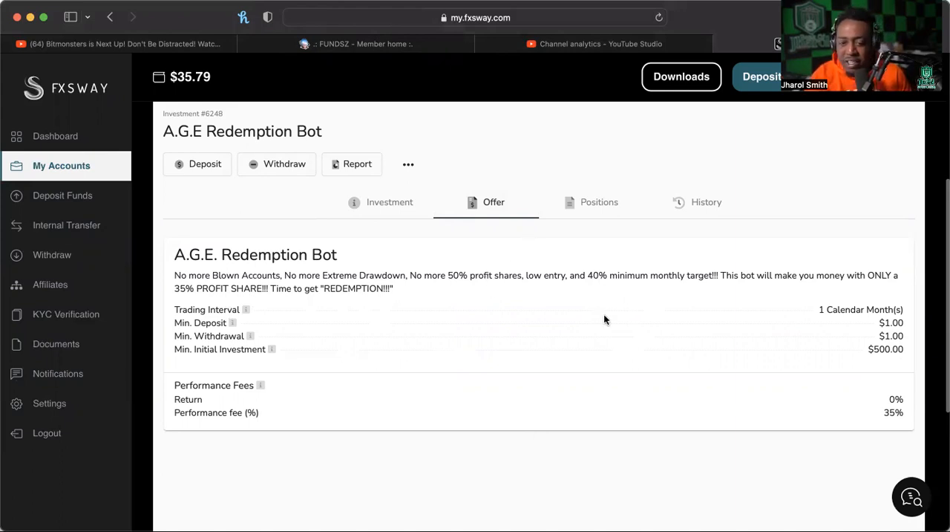
mouse_move(464, 411)
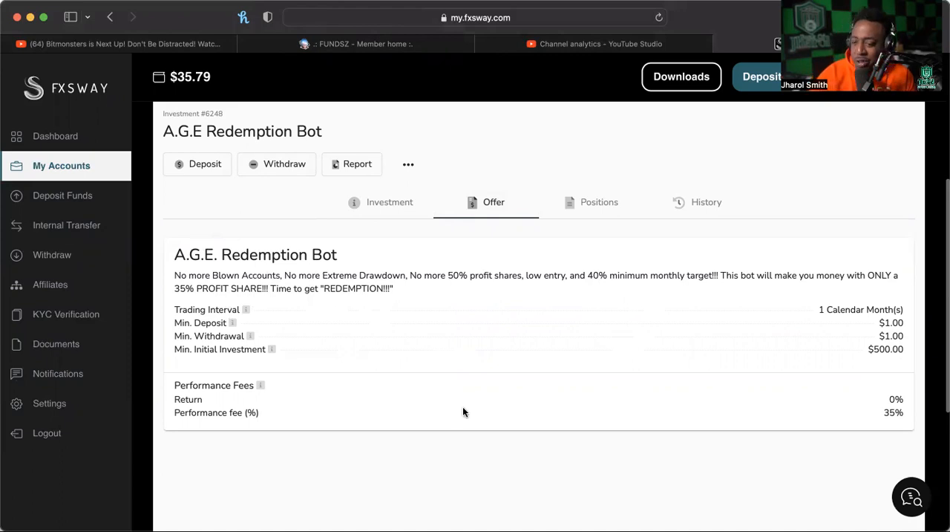
mouse_move(742, 377)
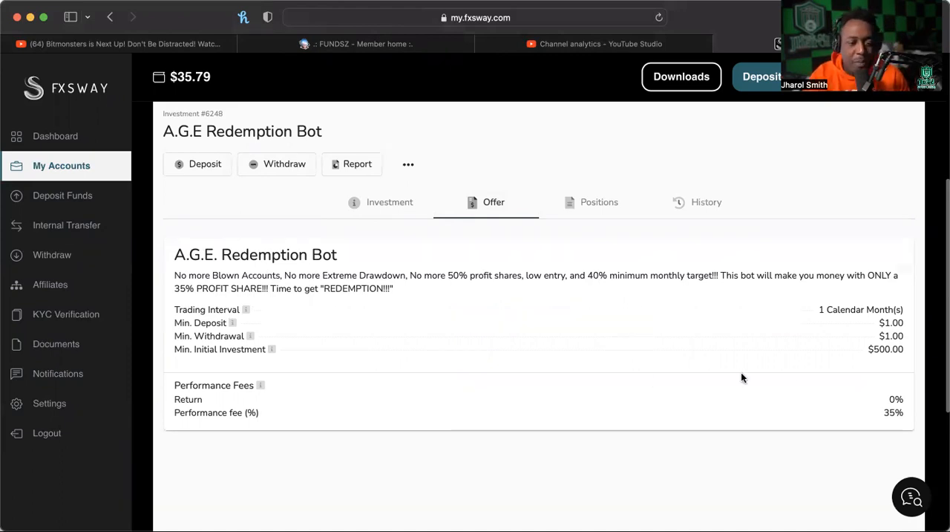
mouse_move(585, 348)
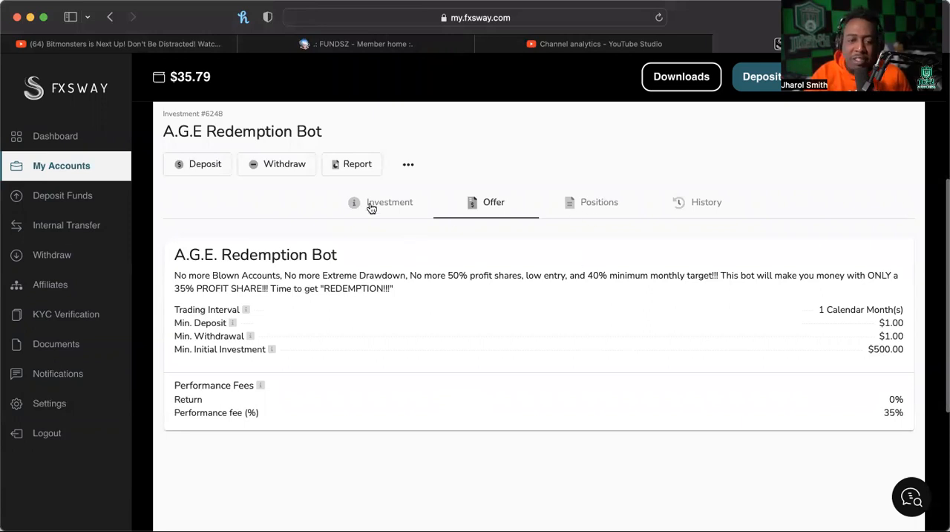
Step: Check the bot's investment summary, then its empty transaction history
left_click(391, 202)
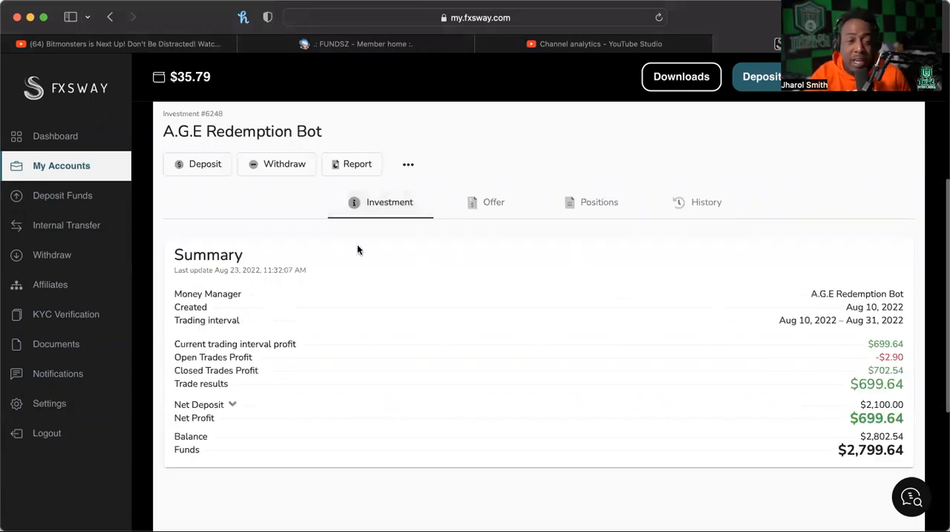
left_click(706, 202)
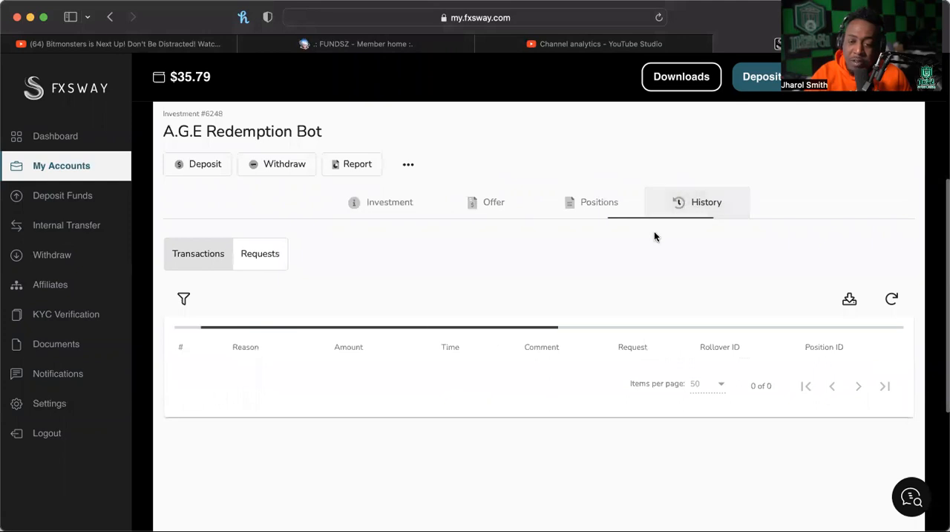
Step: Review the bot's closed positions on NAS100, GBPUSD and XAUUSD.pro with their profits
left_click(600, 202)
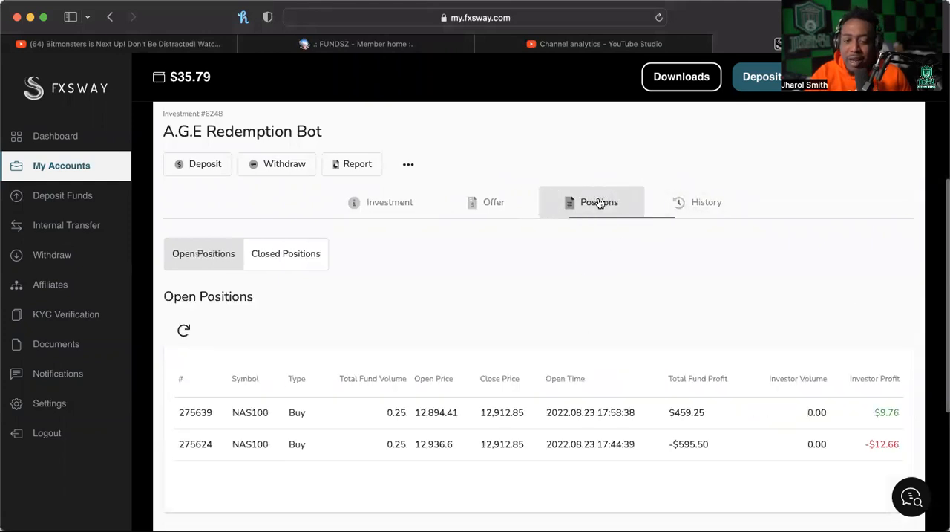
left_click(285, 216)
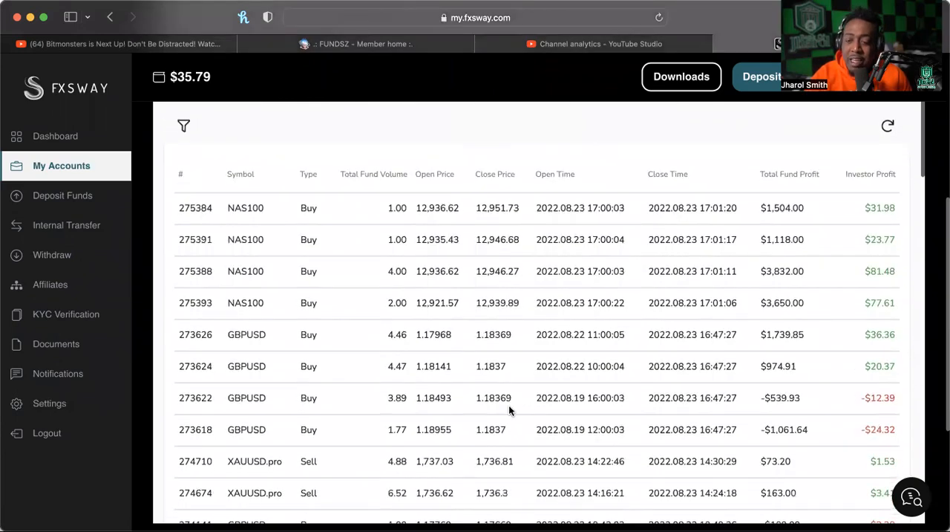
scroll("down", 3)
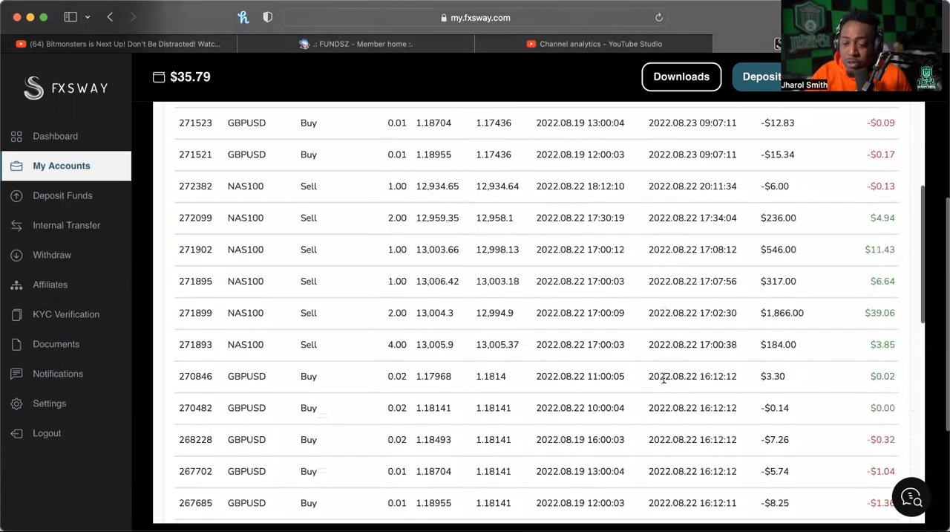
scroll("down", 3)
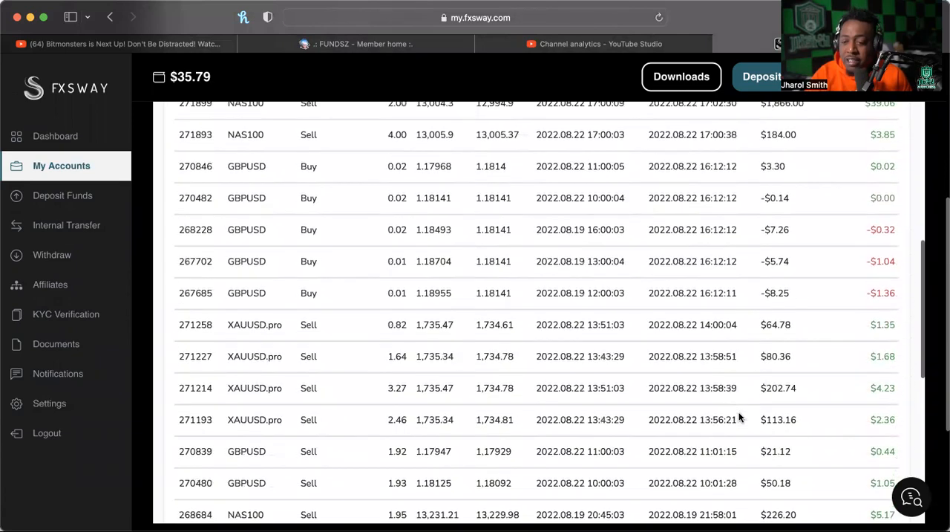
scroll("down", 3)
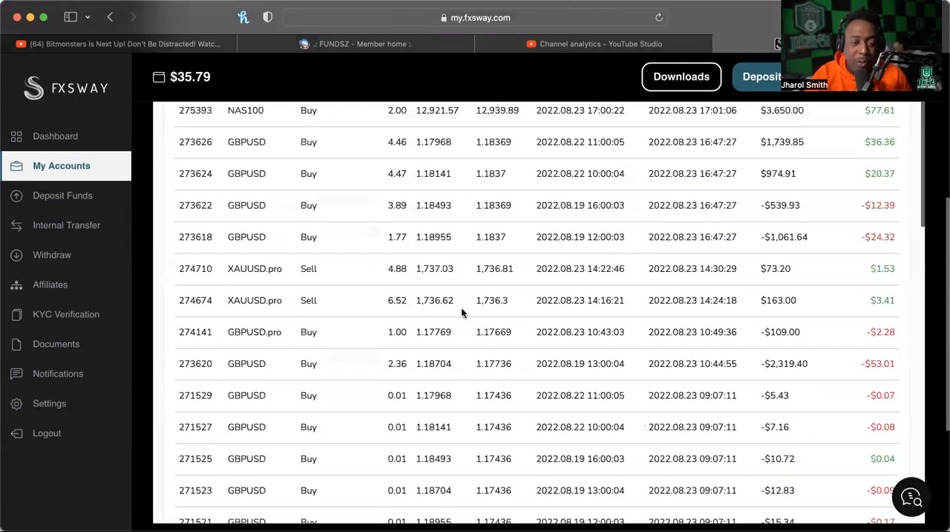
Step: Via Dashboard and My Accounts, reopen the A.G.E Redemption Bot's offer with $500 minimum and 35% fee
left_click(57, 137)
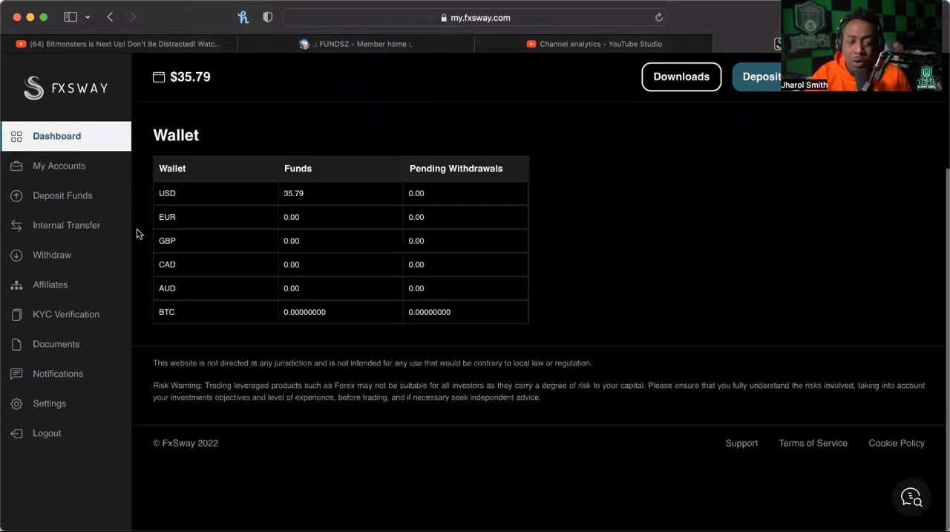
left_click(59, 166)
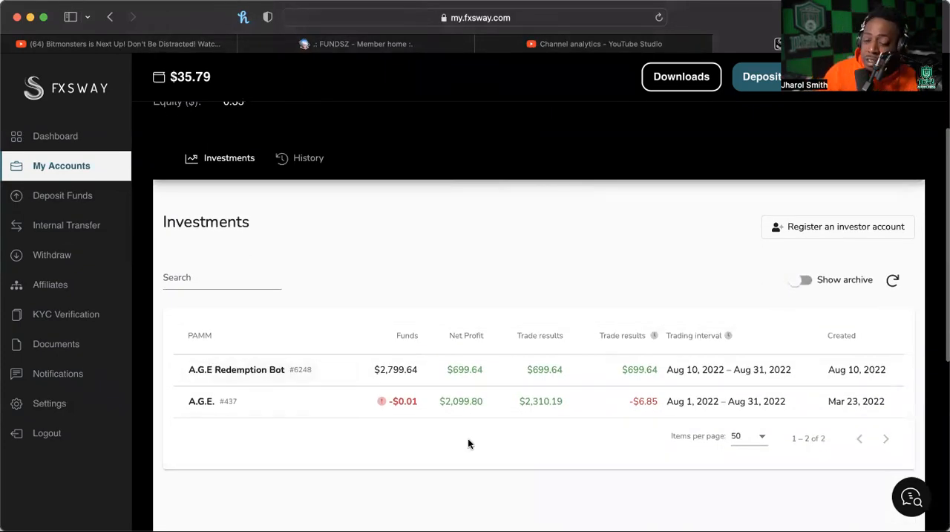
mouse_move(348, 377)
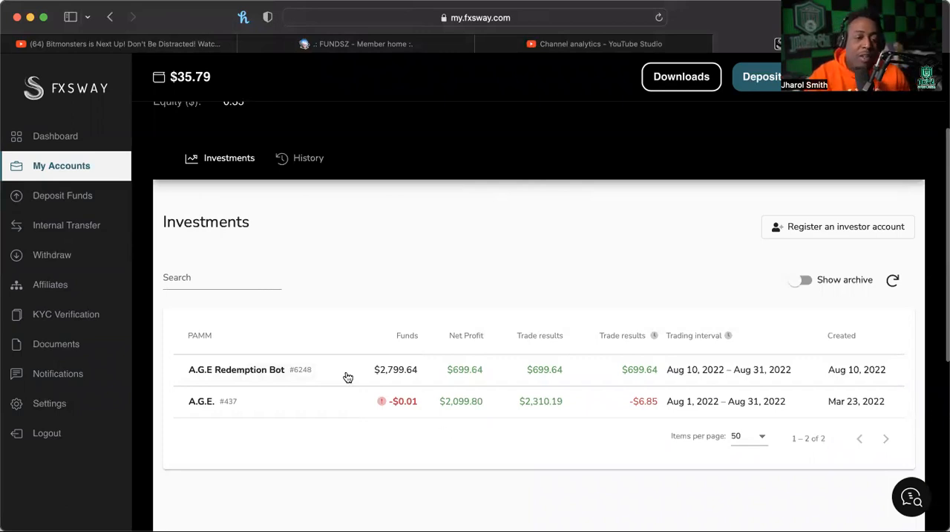
left_click(236, 369)
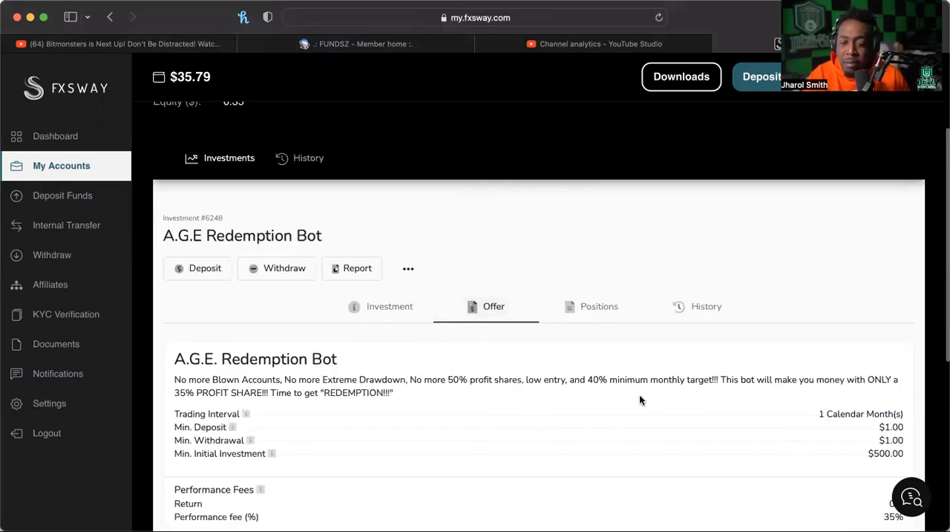
mouse_move(620, 404)
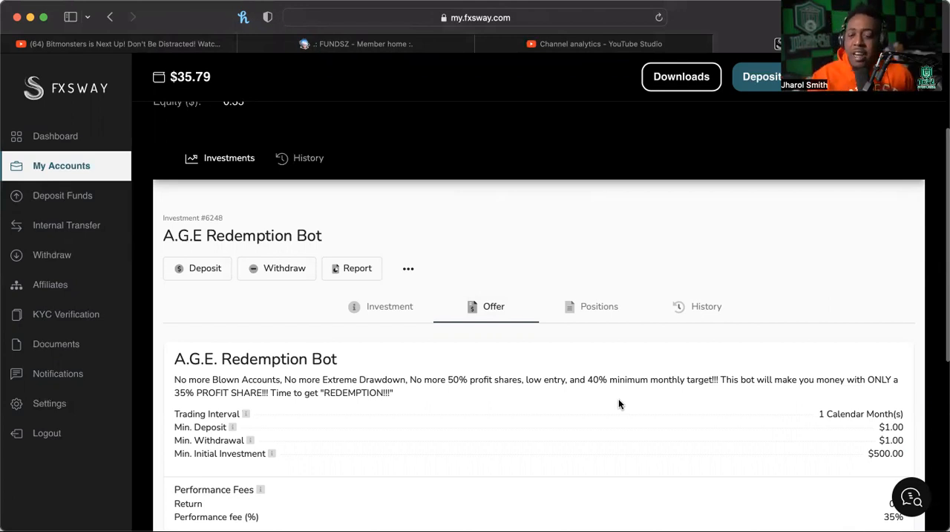
scroll("down", 3)
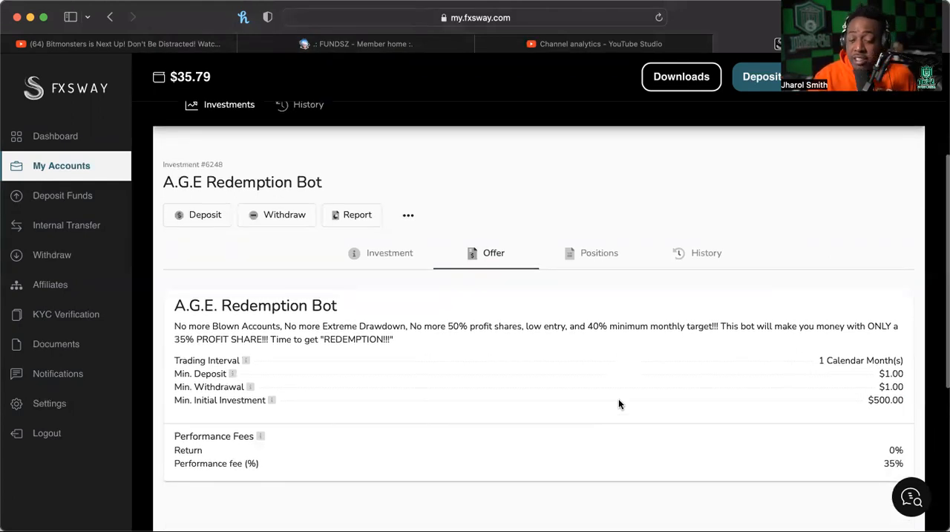
mouse_move(445, 340)
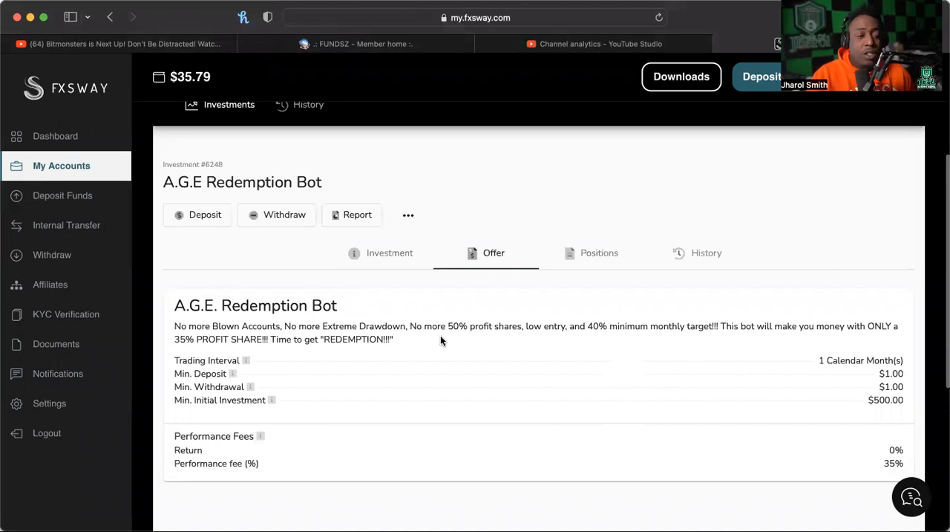
mouse_move(92, 143)
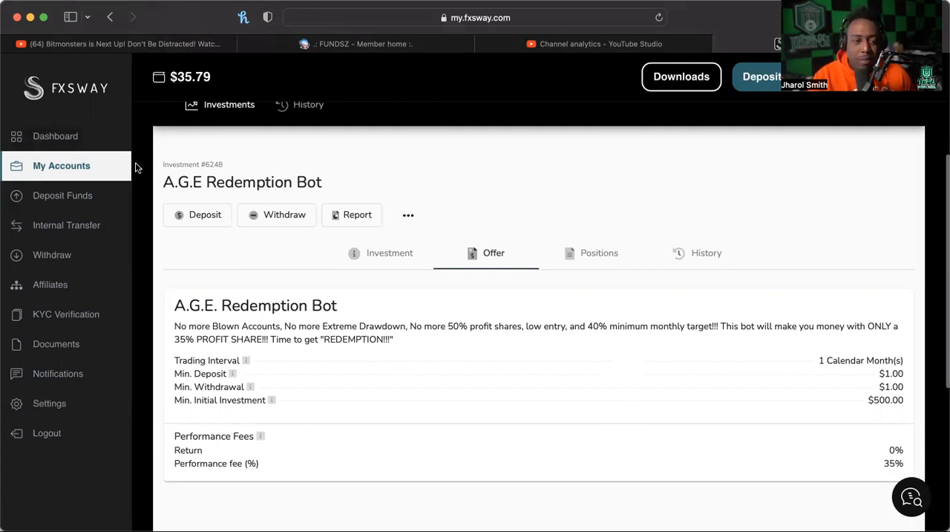
mouse_move(378, 377)
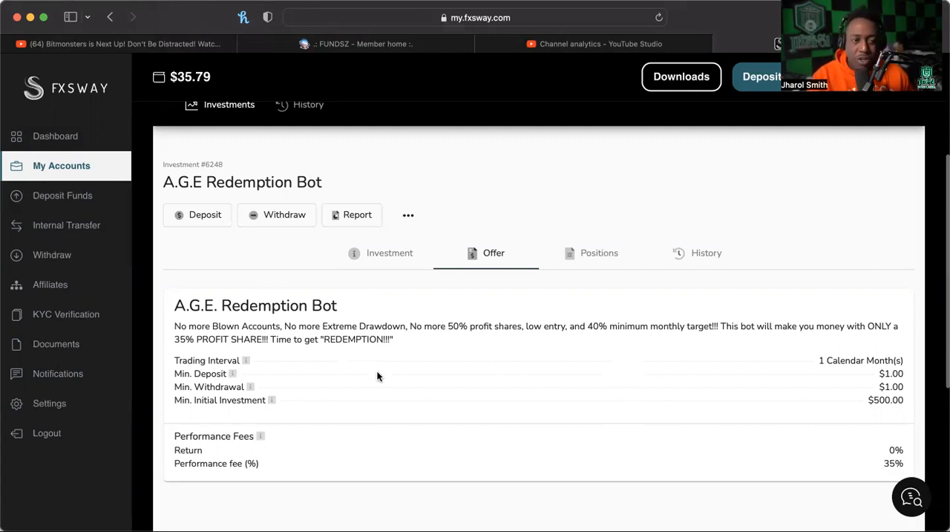
mouse_move(62, 142)
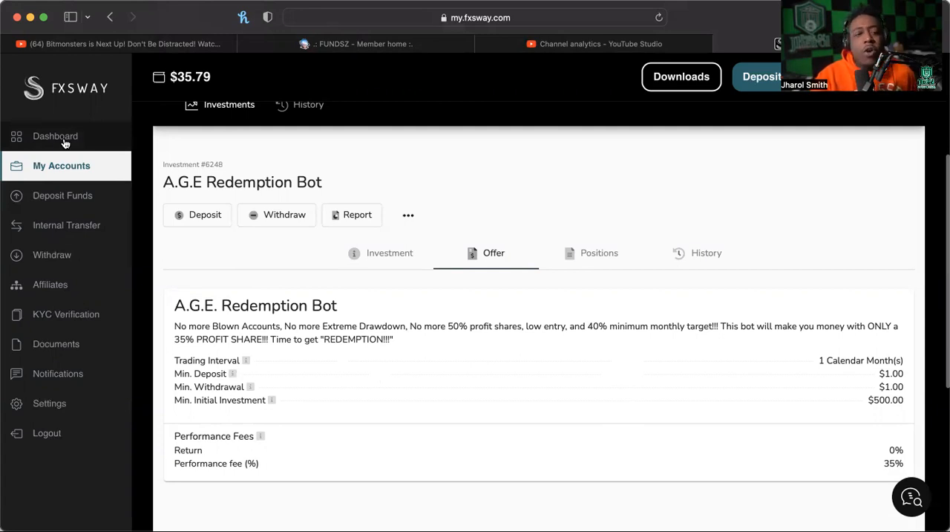
Step: Go through the wallet Dashboard back to the My Accounts investments list
left_click(56, 137)
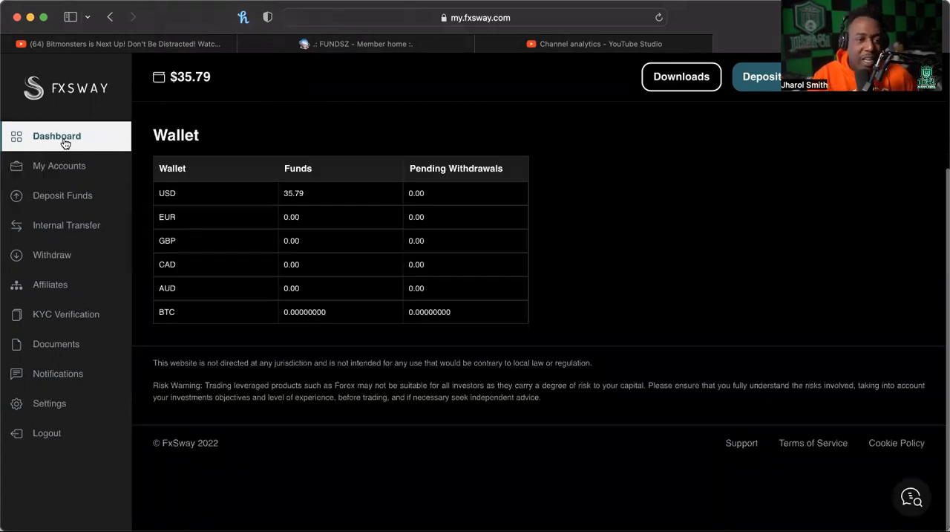
left_click(59, 167)
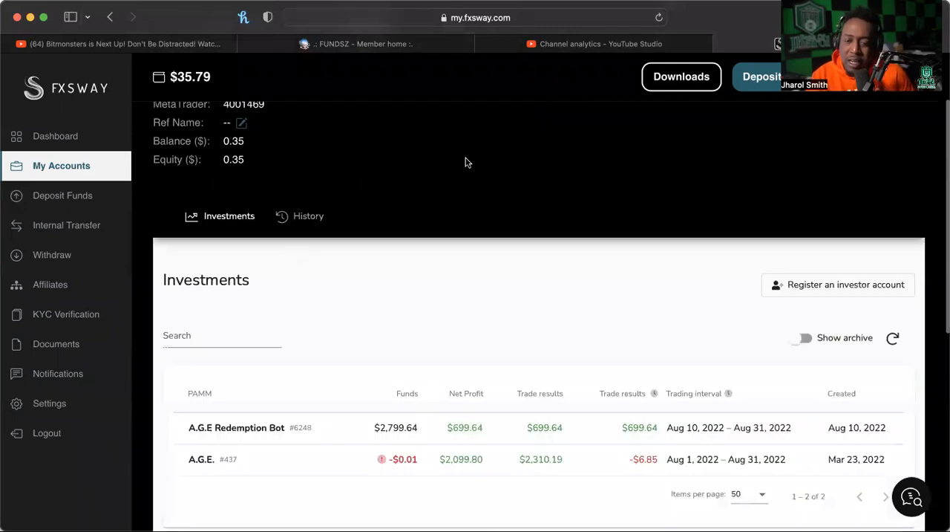
mouse_move(306, 465)
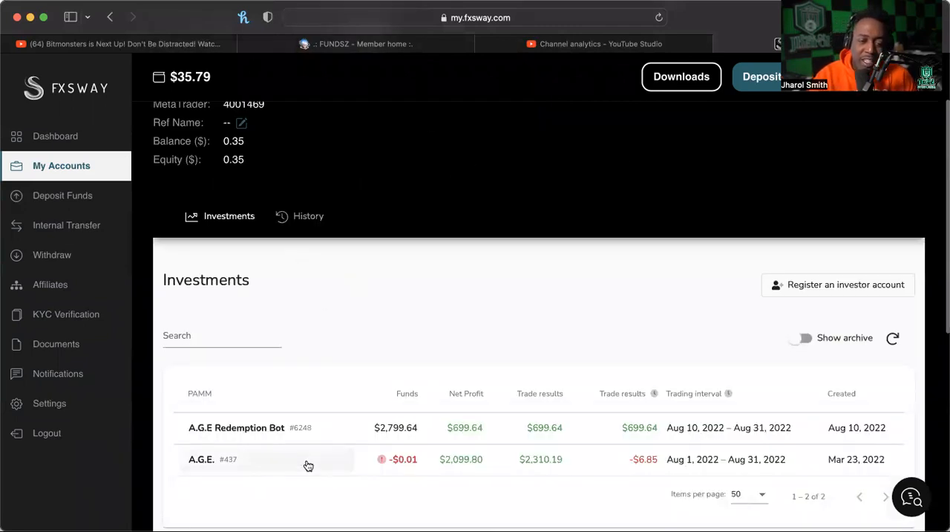
mouse_move(513, 504)
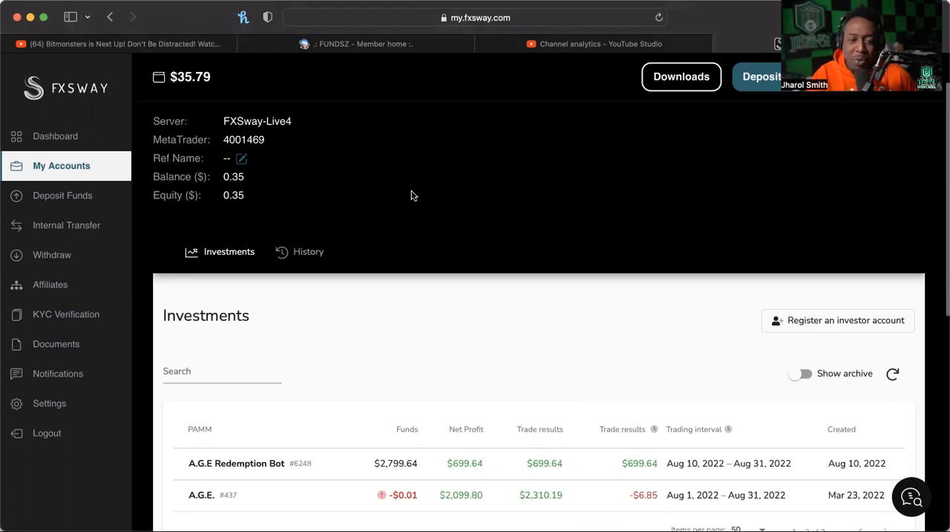
mouse_move(624, 67)
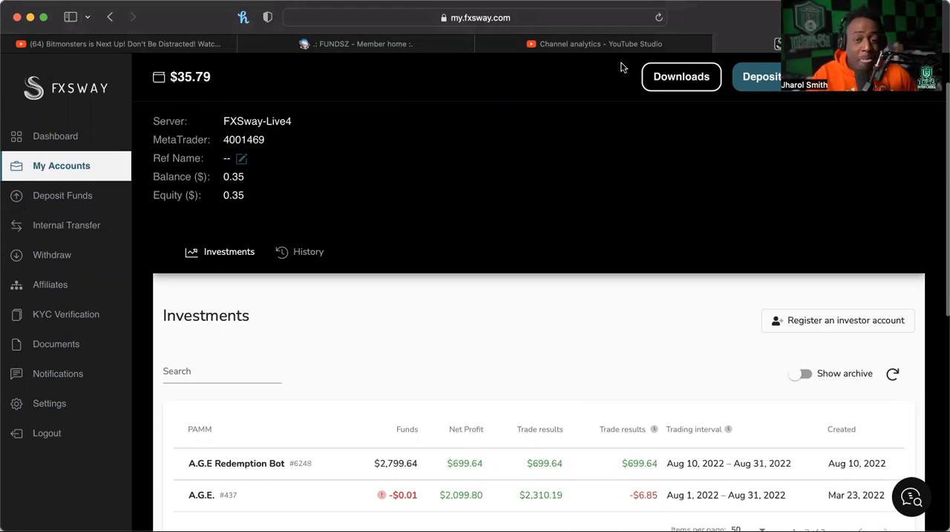